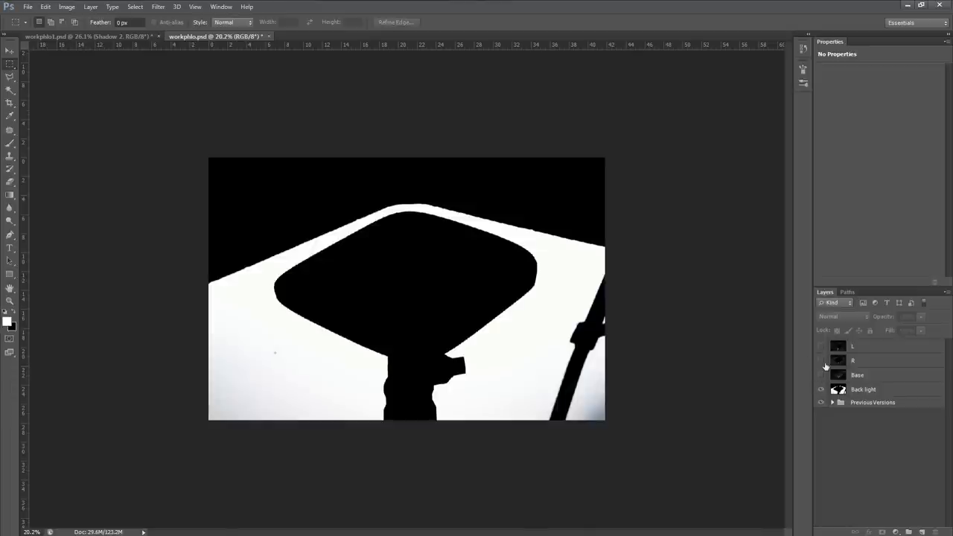
{"action": "mouse_move", "coordinate": [822, 362]}
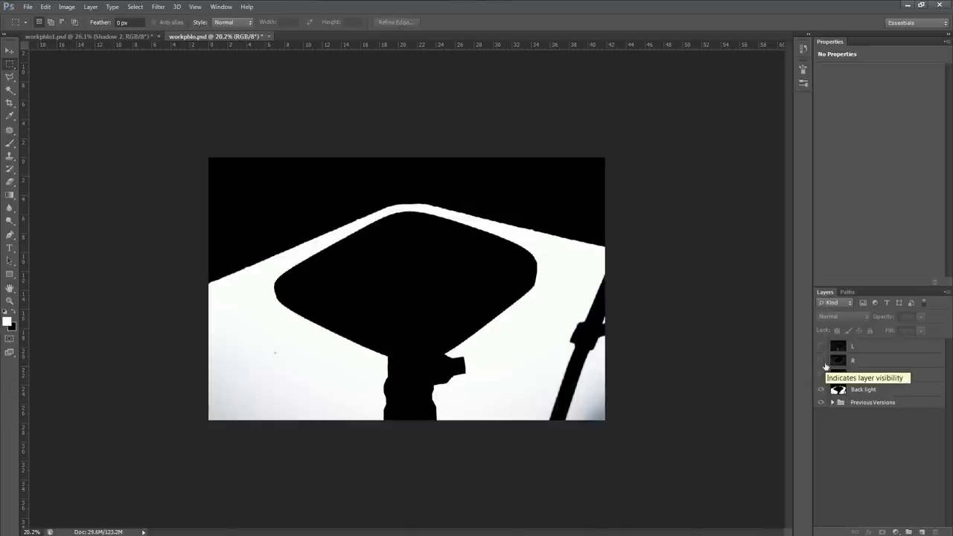
Outline the area around the box on a new layer and fill it white
{"action": "left_click", "coordinate": [863, 389]}
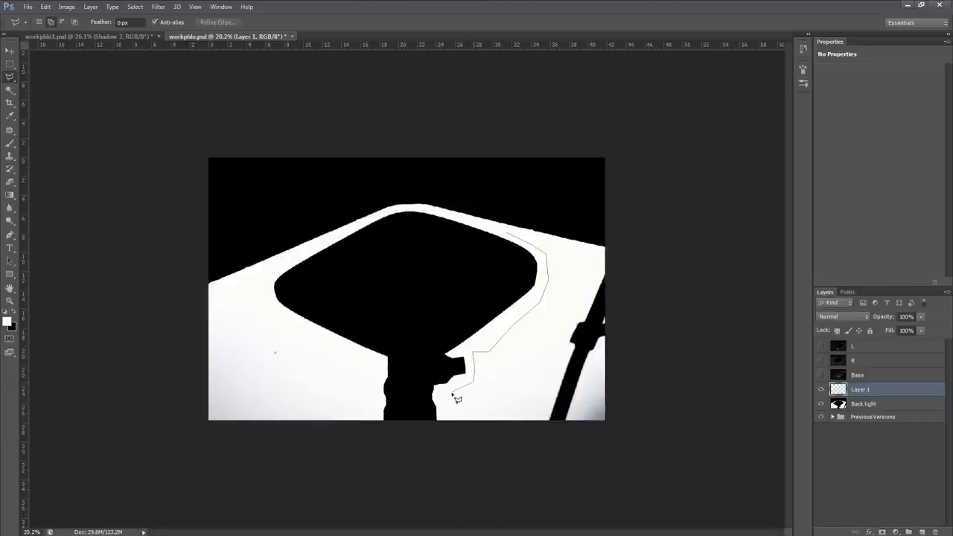
{"action": "left_click", "coordinate": [384, 449]}
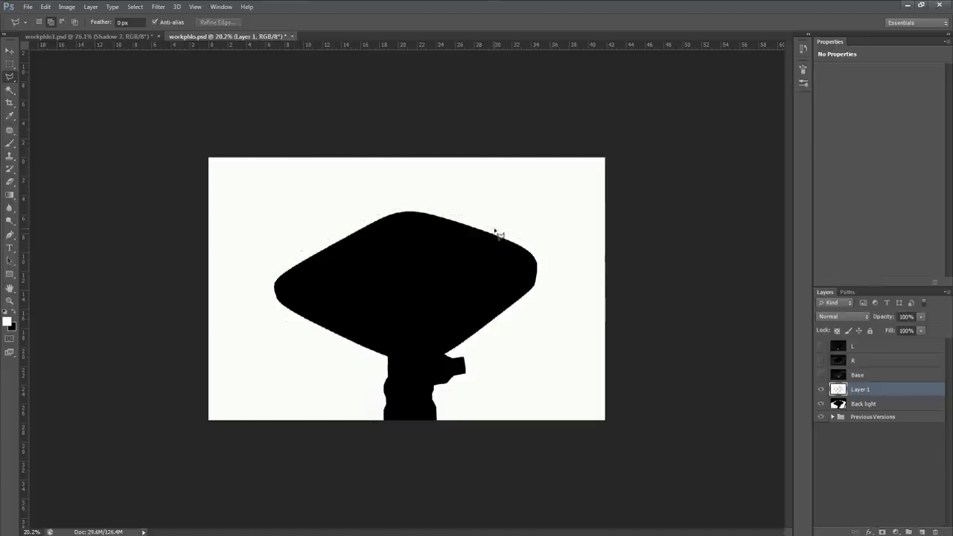
{"action": "mouse_move", "coordinate": [393, 430]}
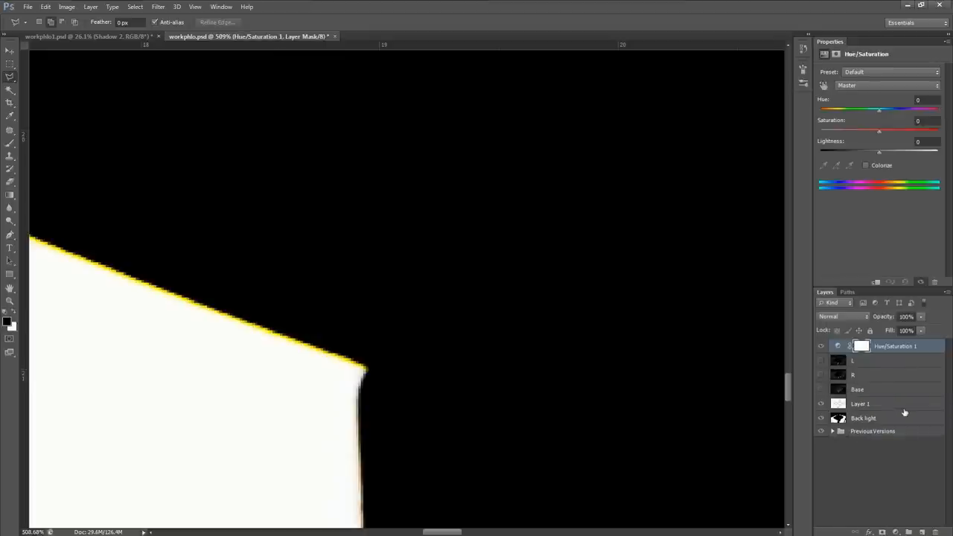
Add a Hue/Saturation adjustment layer atop the layer stack
{"action": "left_click_drag", "start_coordinate": [878, 131], "coordinate": [833, 131]}
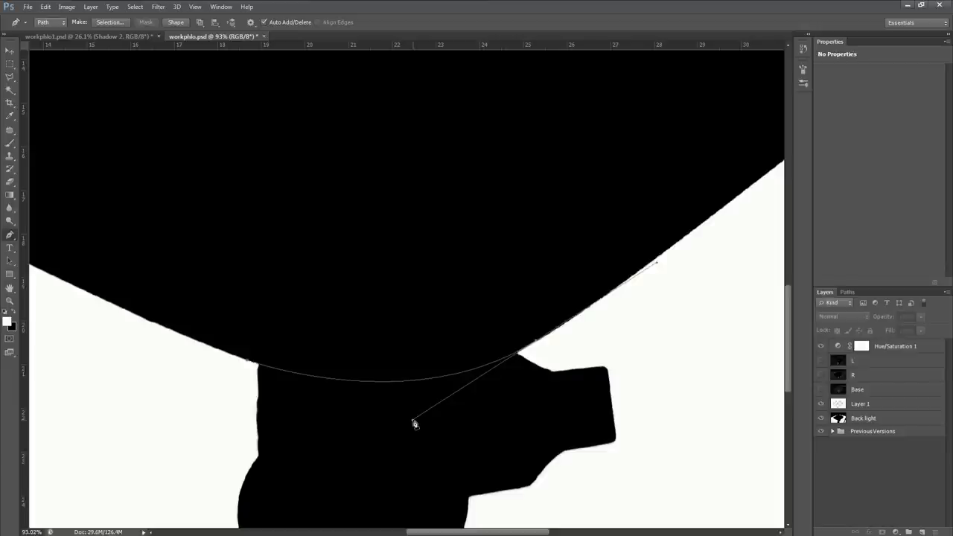
{"action": "mouse_move", "coordinate": [299, 420]}
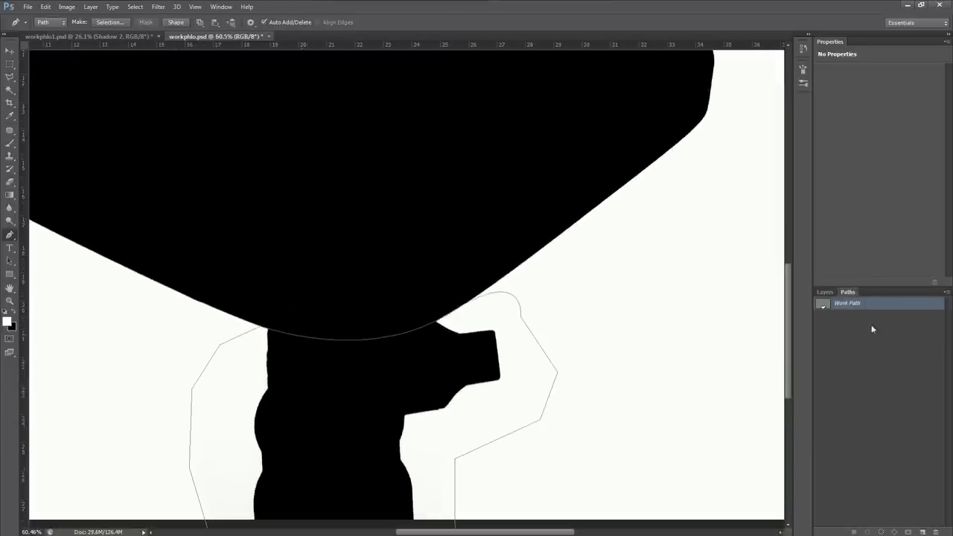
Paint out the stand on a new layer inside a masked group with 3.3 px feather
{"action": "left_click", "coordinate": [824, 290]}
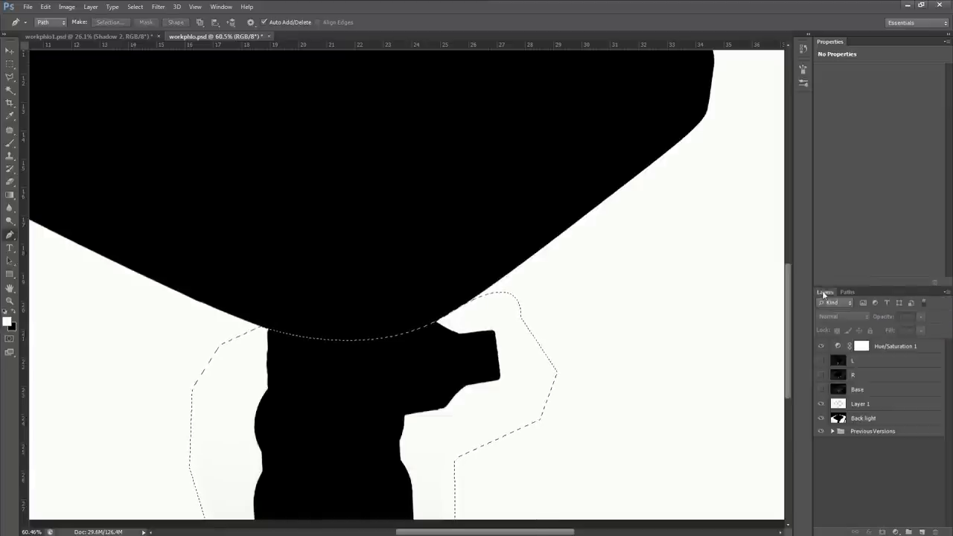
{"action": "left_click", "coordinate": [860, 404]}
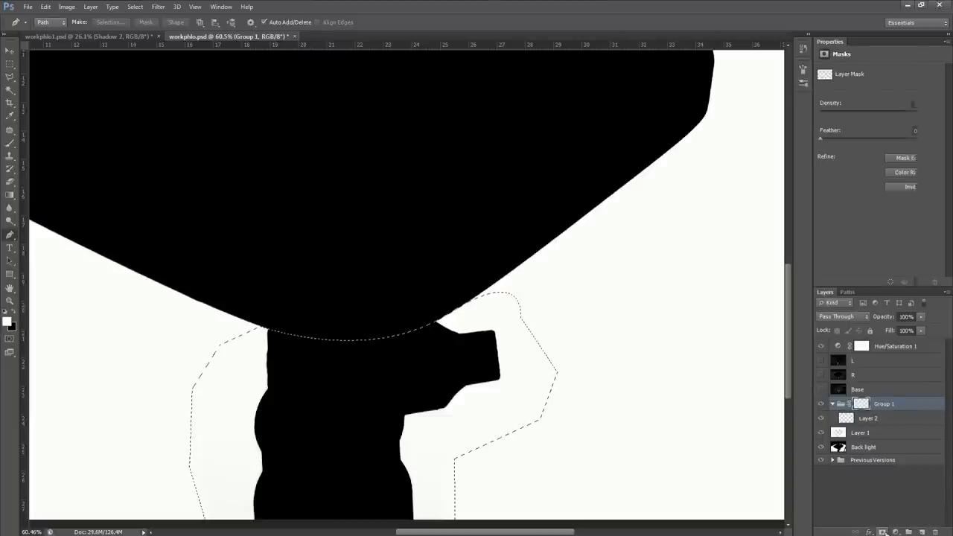
{"action": "left_click", "coordinate": [866, 417]}
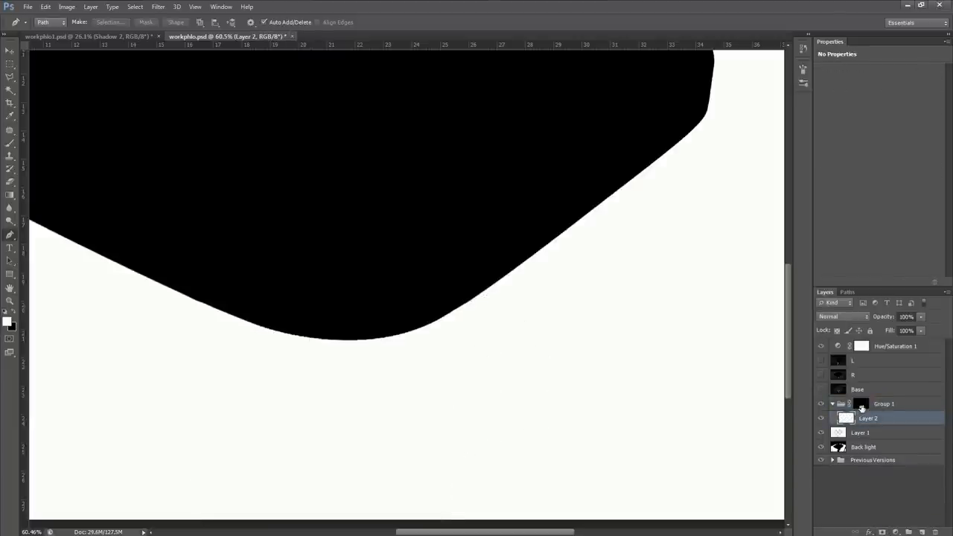
{"action": "left_click", "coordinate": [860, 403]}
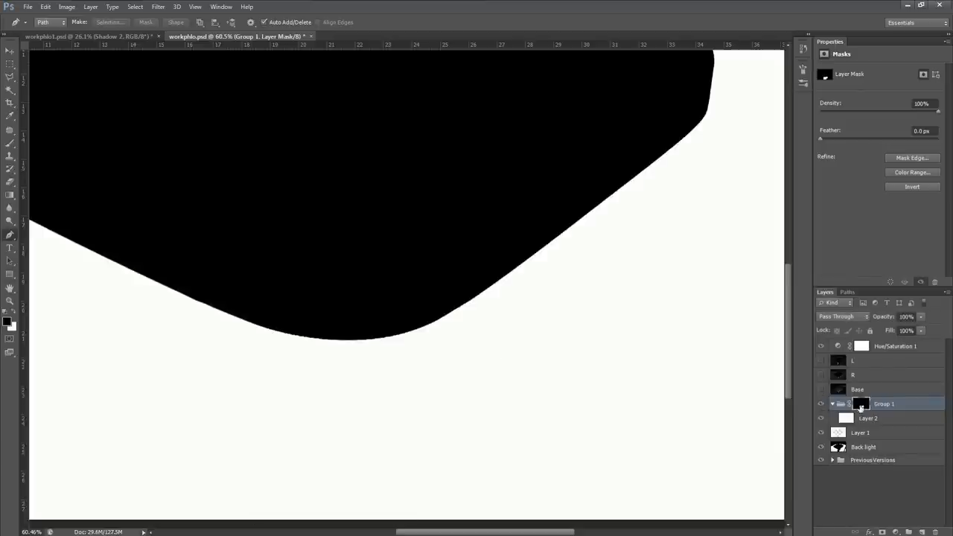
{"action": "mouse_move", "coordinate": [821, 140]}
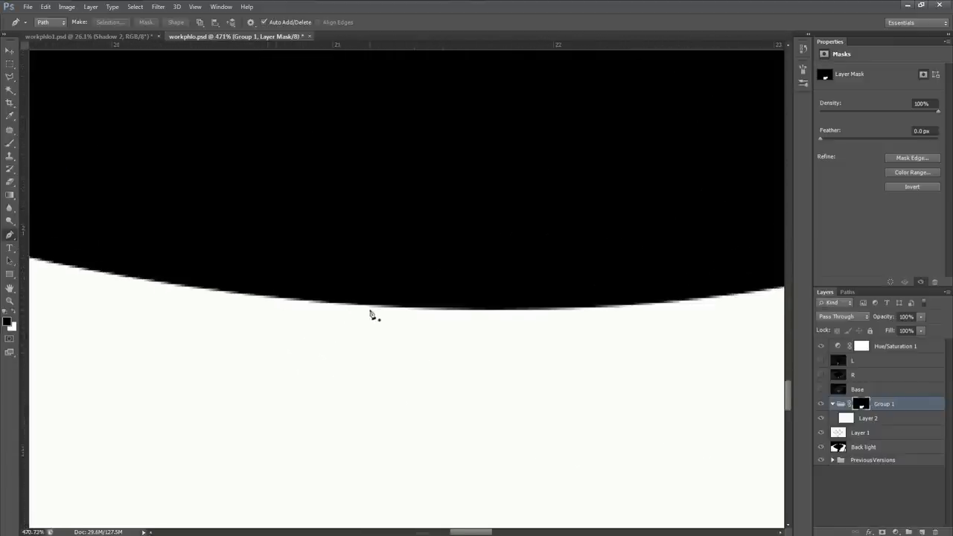
{"action": "mouse_move", "coordinate": [620, 238]}
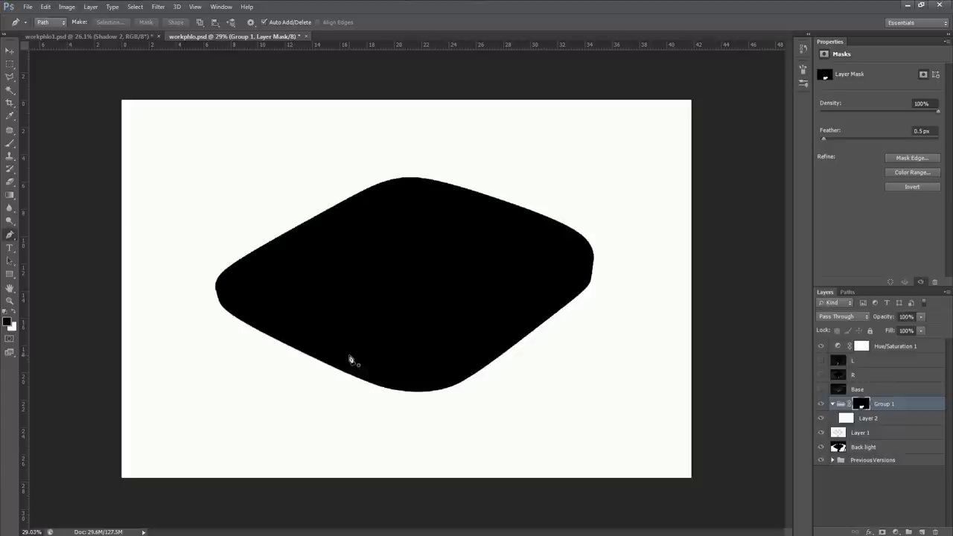
{"action": "mouse_move", "coordinate": [857, 447]}
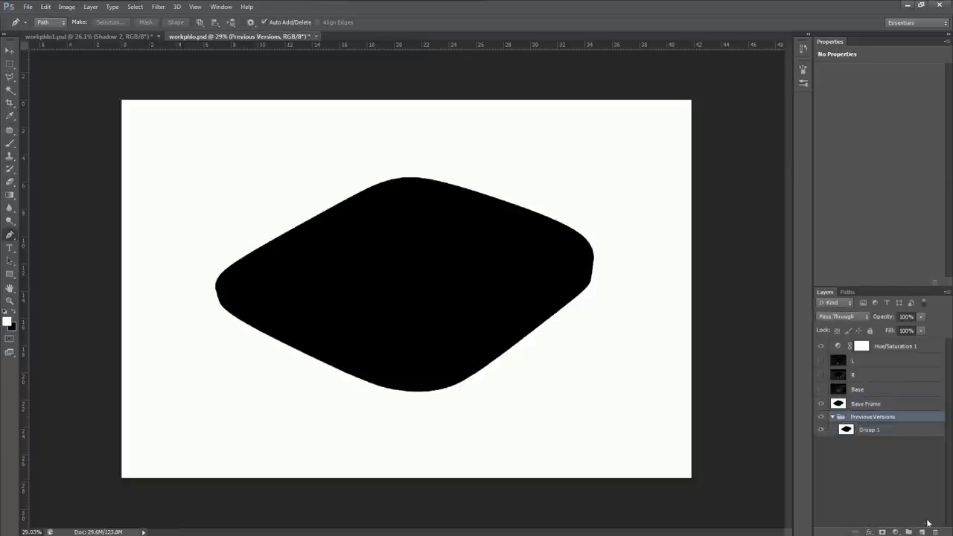
Hide the Previous Versions group and set the shading layer's blend mode to Lighten
{"action": "left_click", "coordinate": [866, 403]}
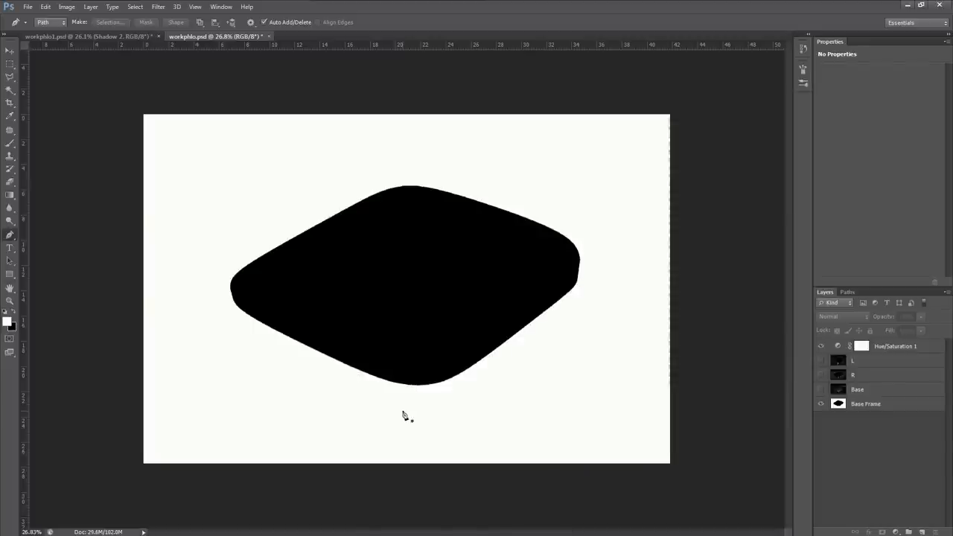
{"action": "left_click", "coordinate": [865, 404]}
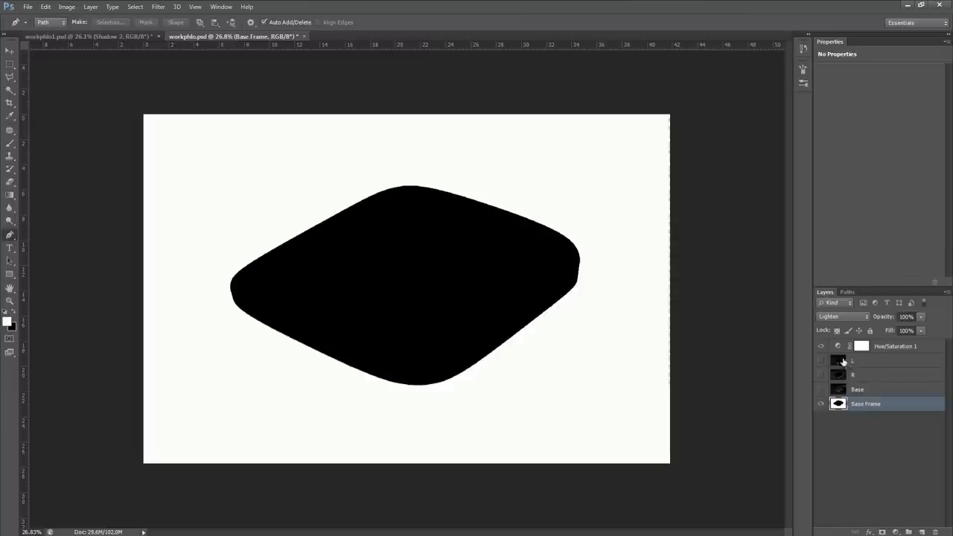
{"action": "left_click", "coordinate": [841, 316]}
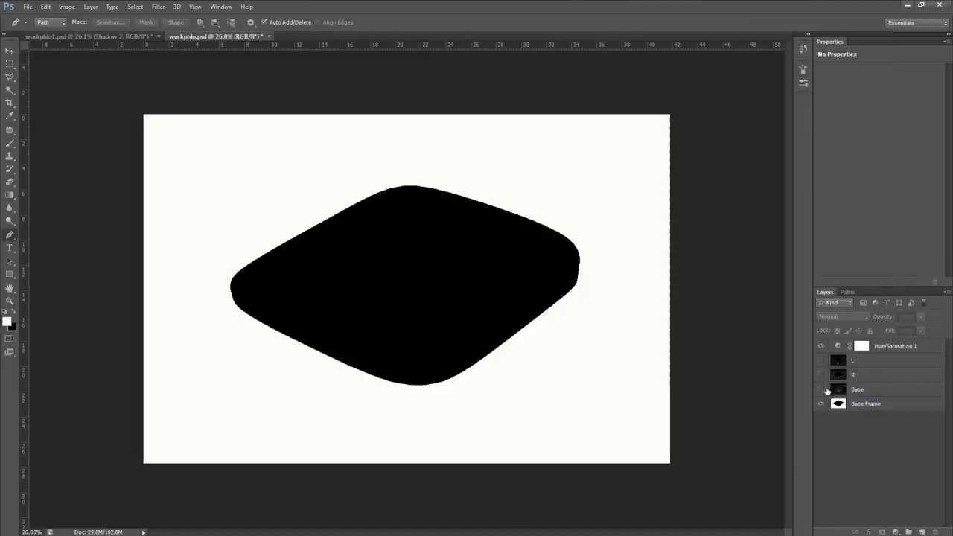
Show the Base layer's rendered box and toggle the highlight layer to compare
{"action": "left_click", "coordinate": [858, 388]}
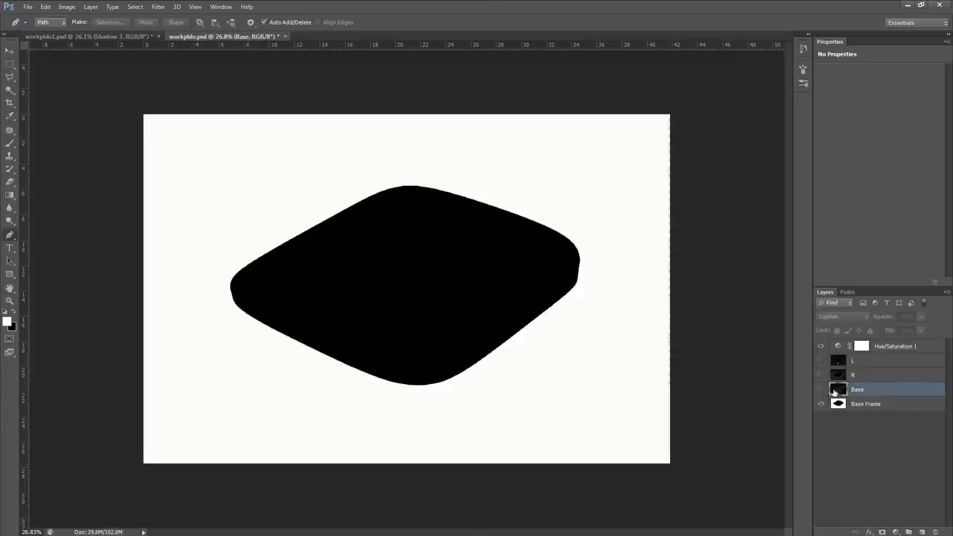
{"action": "left_click", "coordinate": [821, 390]}
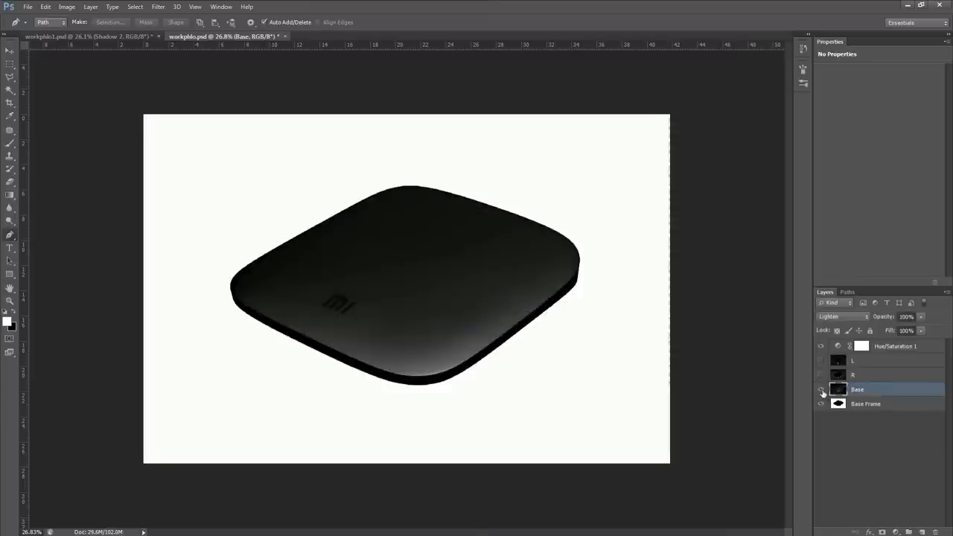
{"action": "left_click", "coordinate": [822, 375]}
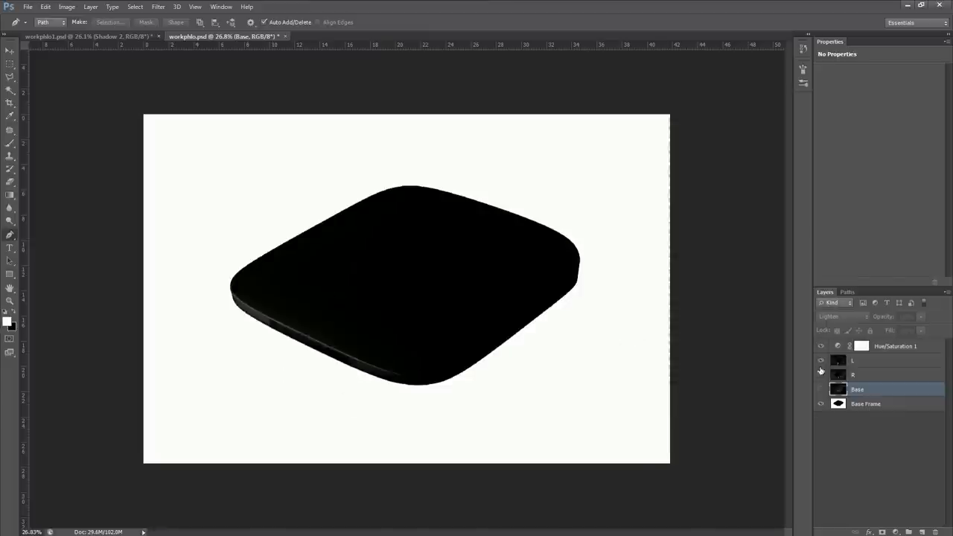
{"action": "left_click", "coordinate": [822, 390]}
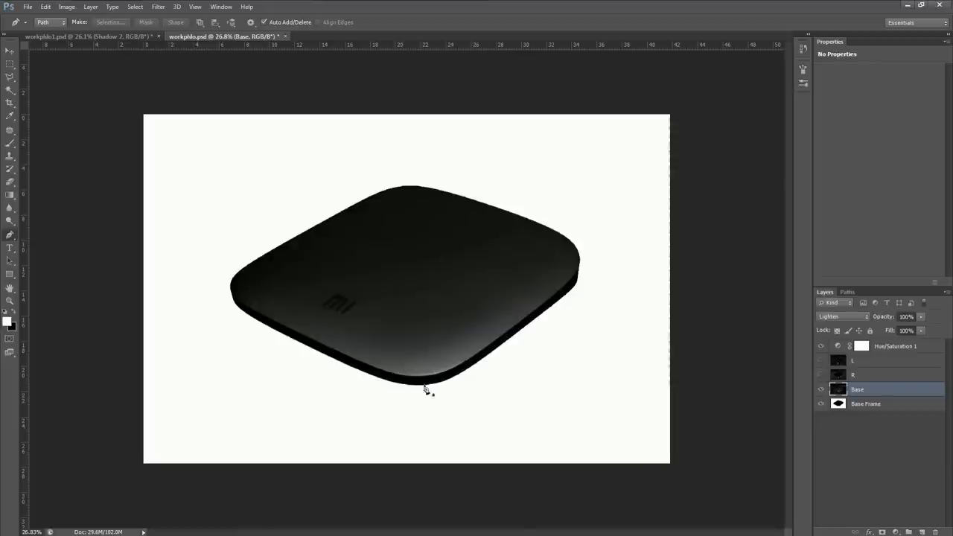
{"action": "mouse_move", "coordinate": [407, 223]}
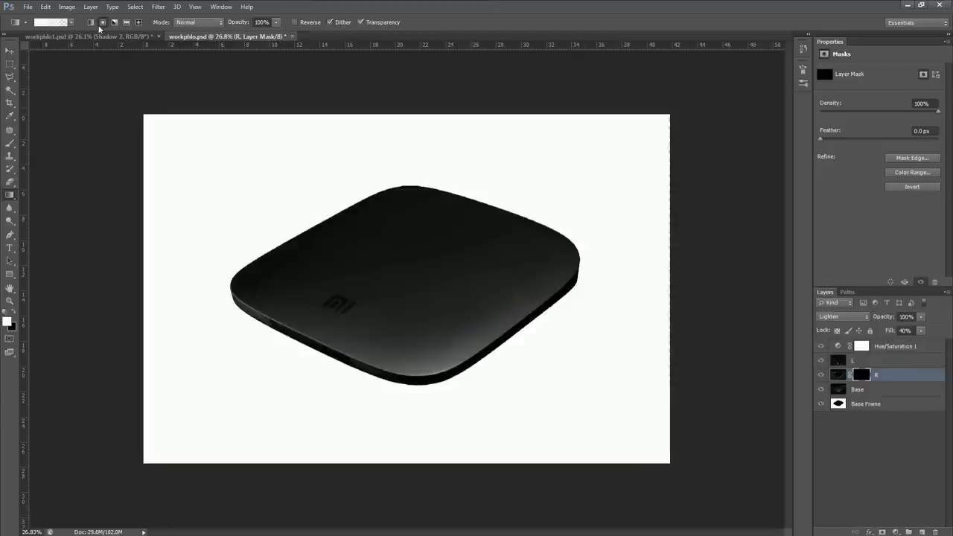
{"action": "mouse_move", "coordinate": [521, 393]}
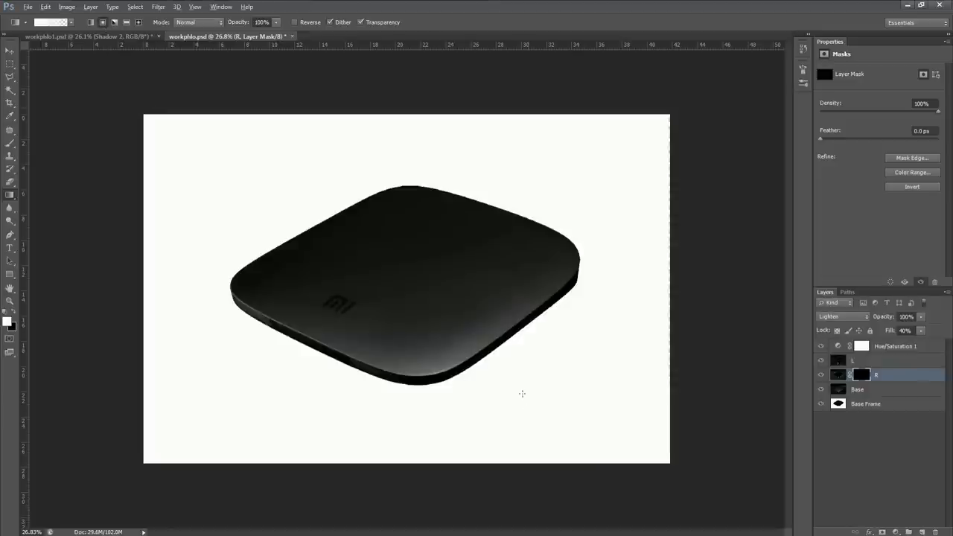
{"action": "mouse_move", "coordinate": [12, 50]}
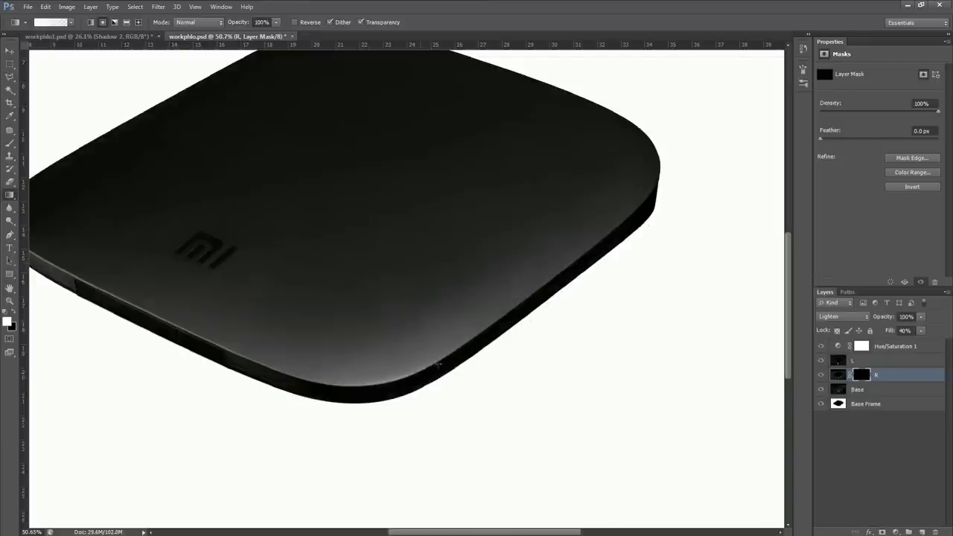
Fade the highlight layer's mask with a gradient across the box at 40% opacity
{"action": "left_click_drag", "start_coordinate": [551, 291], "coordinate": [739, 229]}
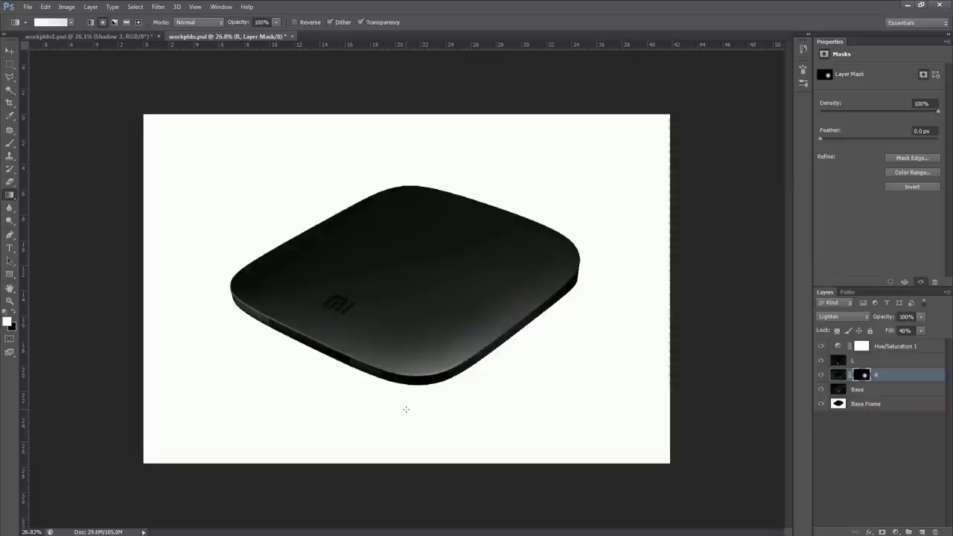
{"action": "mouse_move", "coordinate": [802, 351]}
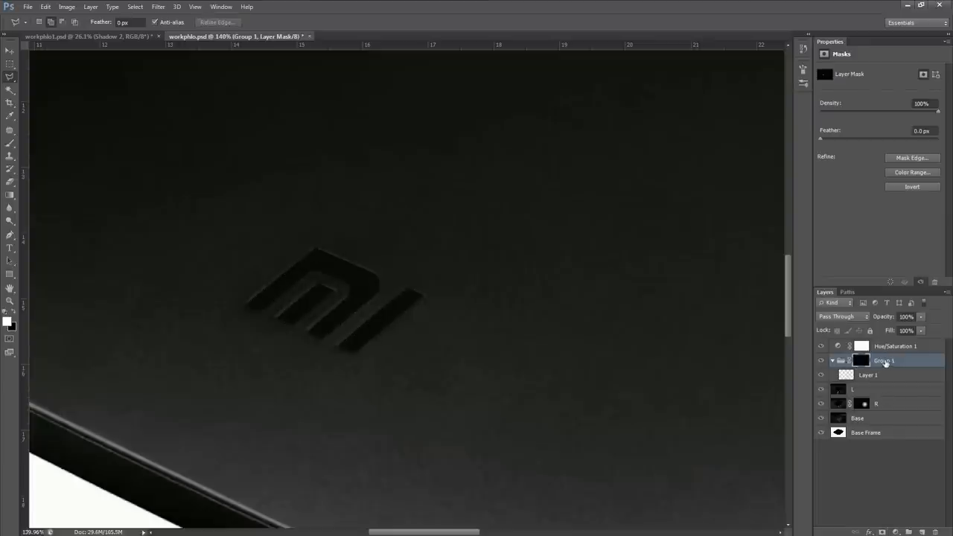
Rename the group holding the logo layer to 'Logo'
{"action": "double_click", "coordinate": [884, 360]}
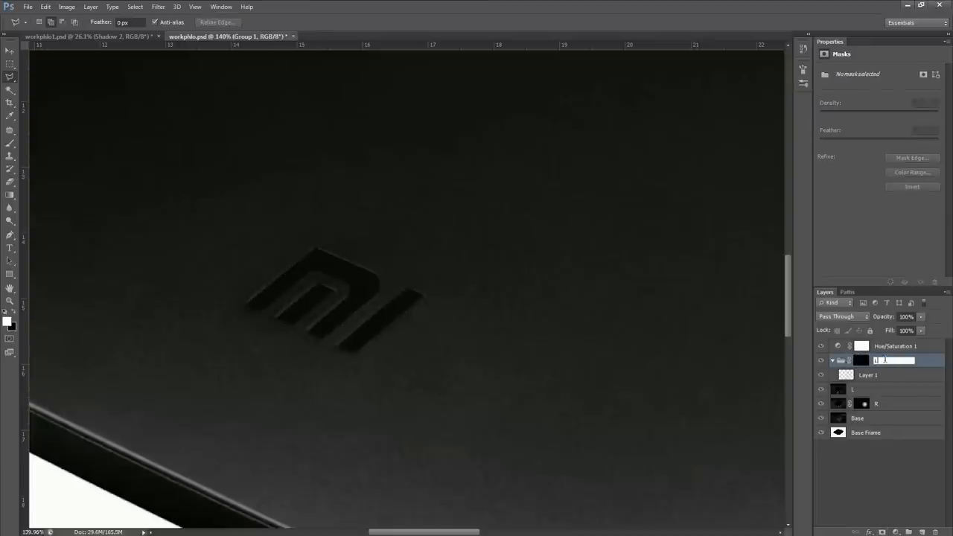
{"action": "type", "text": "Logo"}
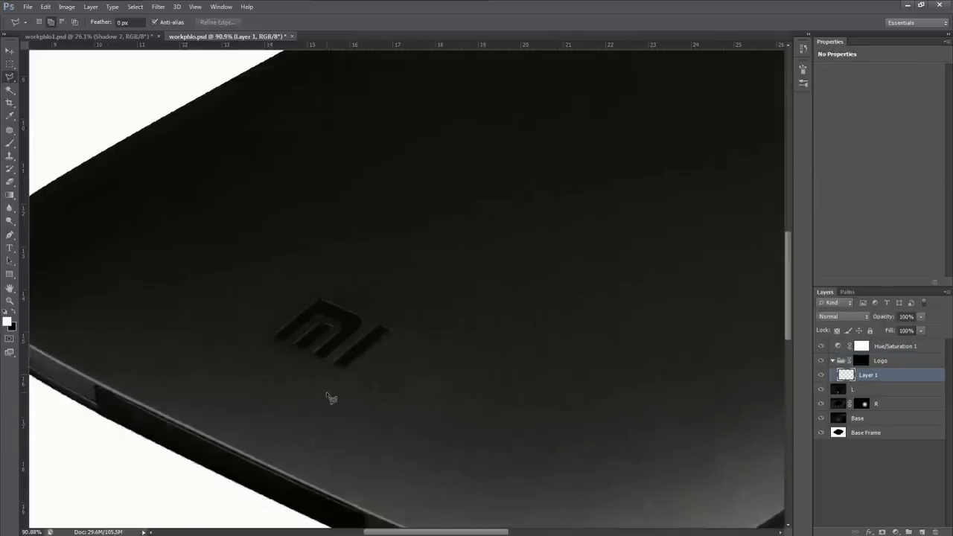
{"action": "left_click", "coordinate": [880, 360]}
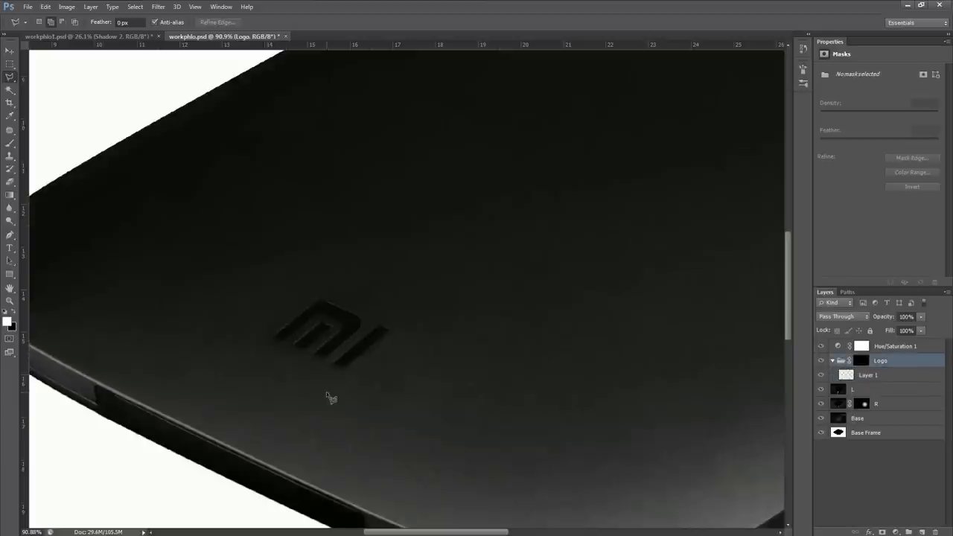
{"action": "mouse_move", "coordinate": [277, 363]}
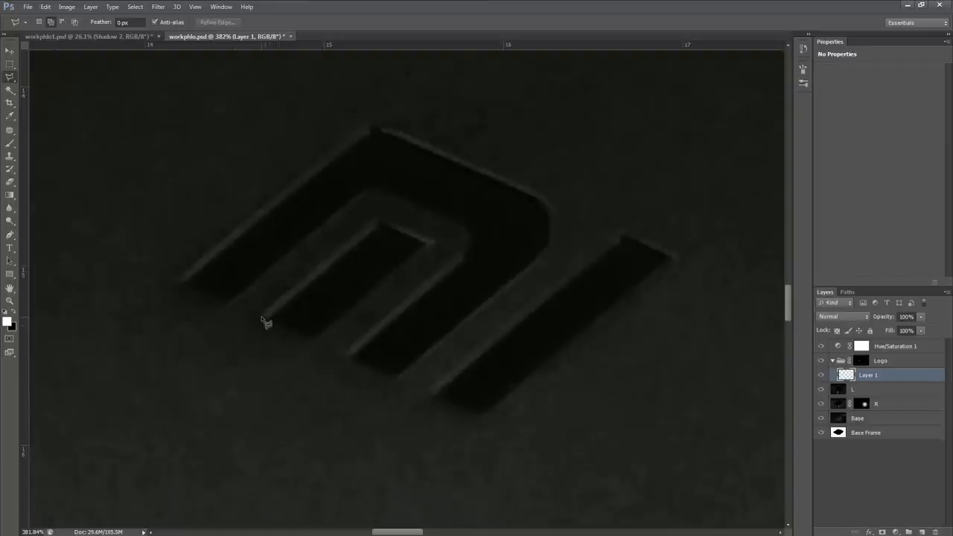
Select the lower half of the Mi logo with the Polygonal Lasso
{"action": "left_click_drag", "start_coordinate": [265, 322], "coordinate": [693, 425]}
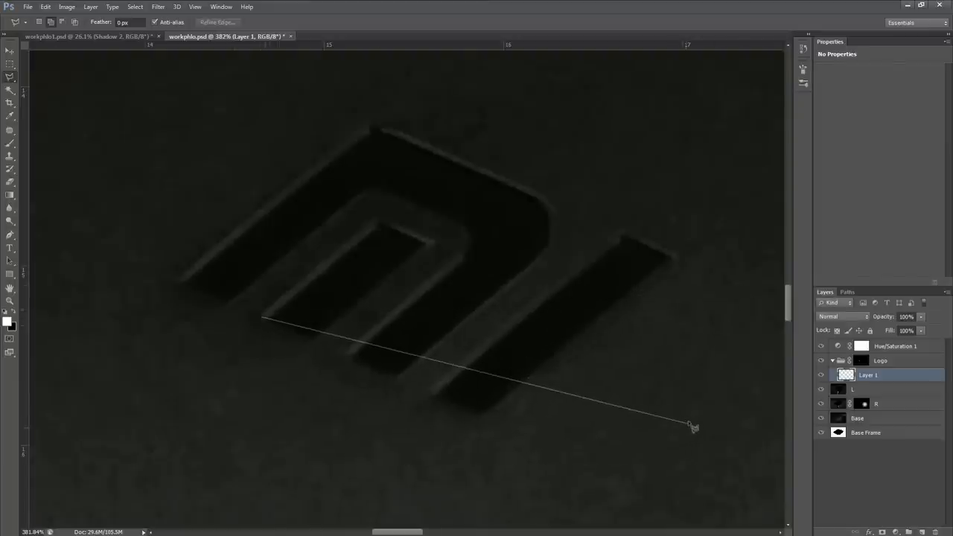
{"action": "mouse_move", "coordinate": [759, 288]}
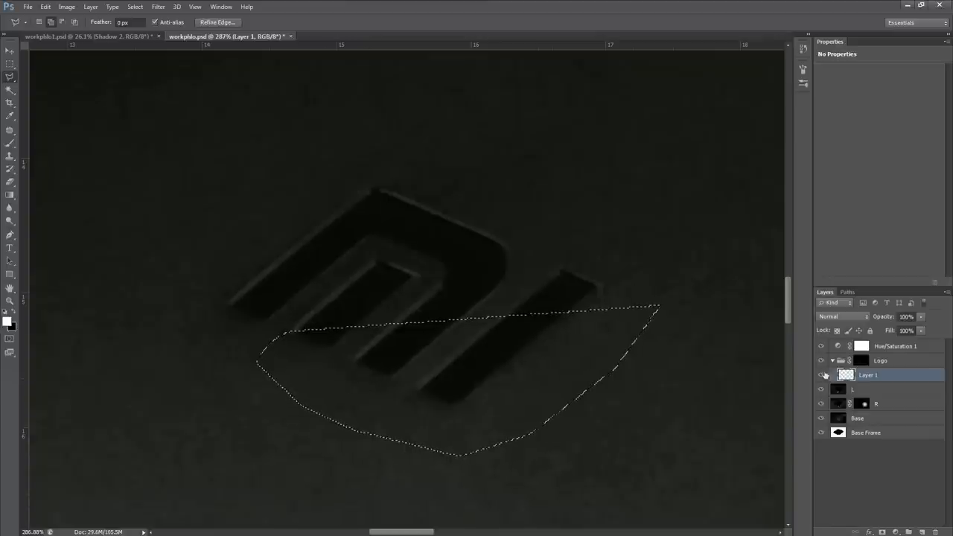
{"action": "left_click", "coordinate": [822, 375]}
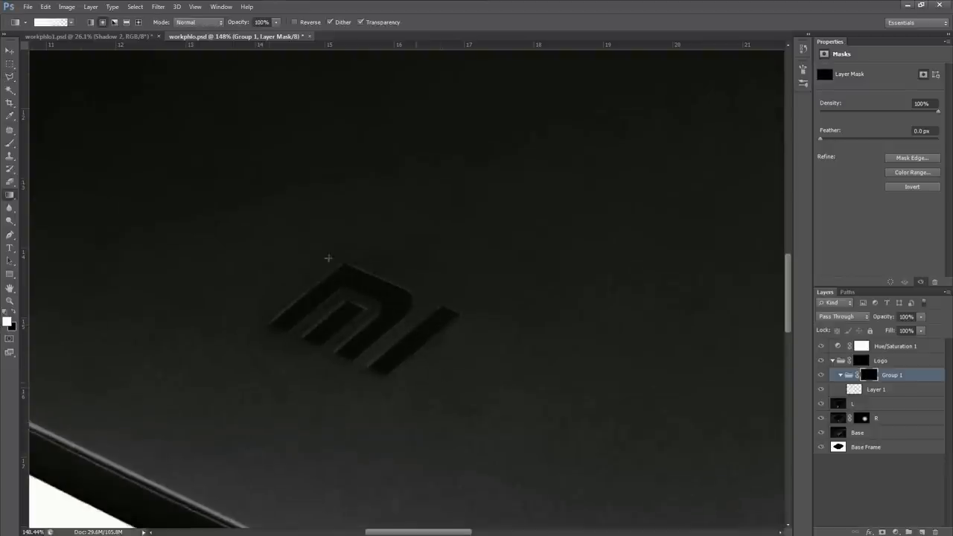
{"action": "left_click_drag", "start_coordinate": [372, 350], "coordinate": [482, 356]}
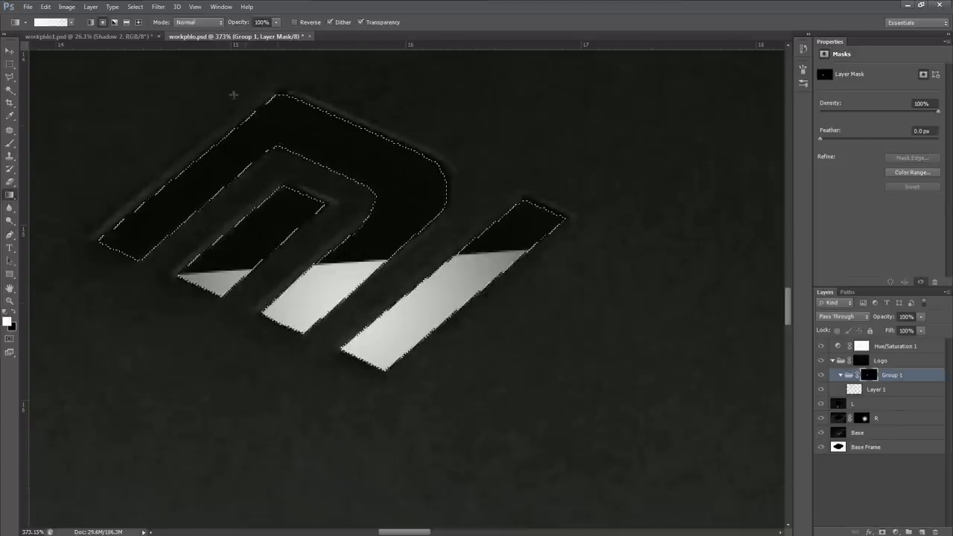
Contract the logo selection, fill the mask and feather it to 3.5 px
{"action": "left_click", "coordinate": [134, 6]}
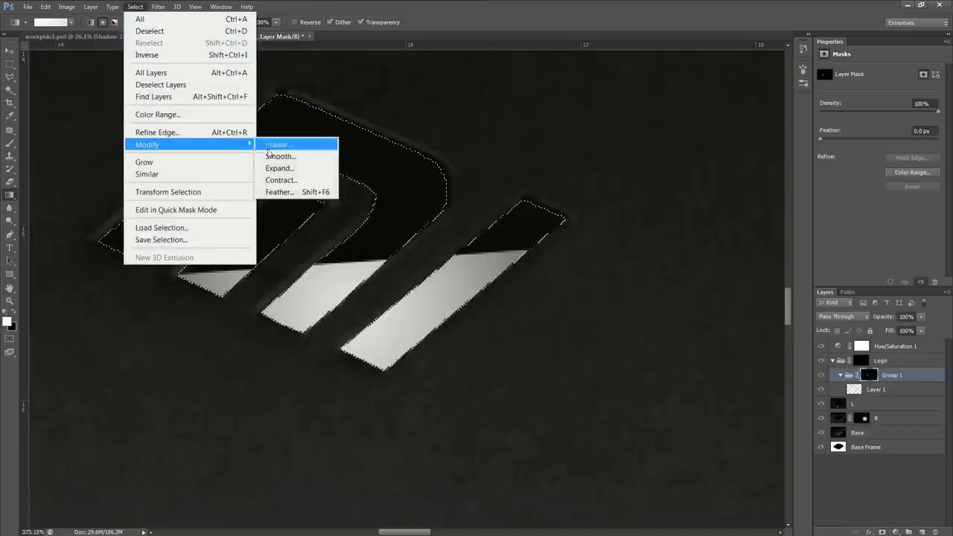
{"action": "left_click", "coordinate": [280, 180]}
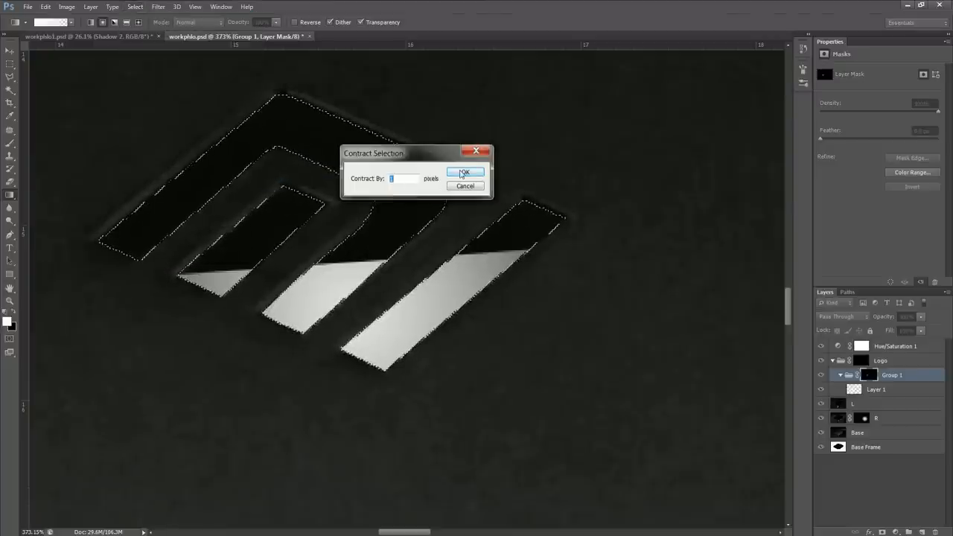
{"action": "left_click", "coordinate": [464, 173]}
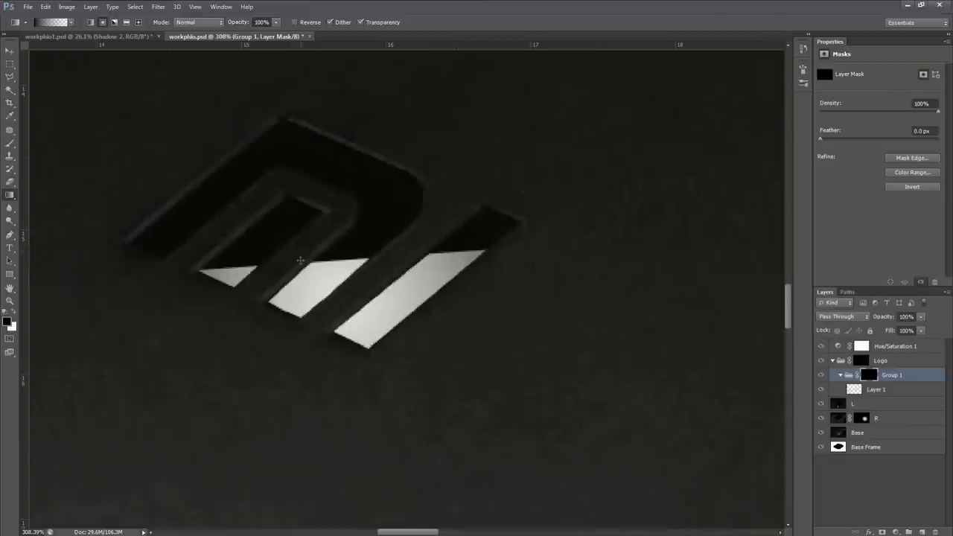
{"action": "mouse_move", "coordinate": [253, 335]}
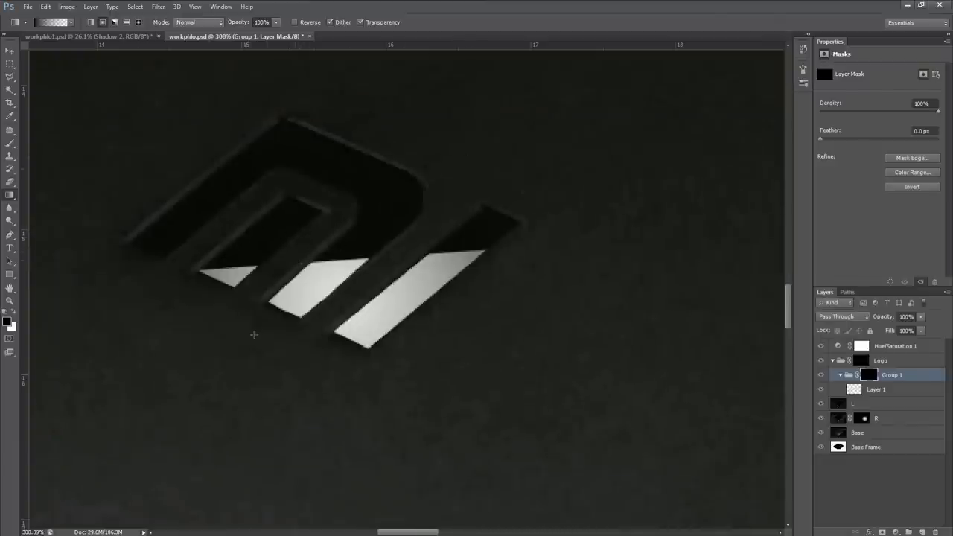
{"action": "left_click", "coordinate": [868, 375]}
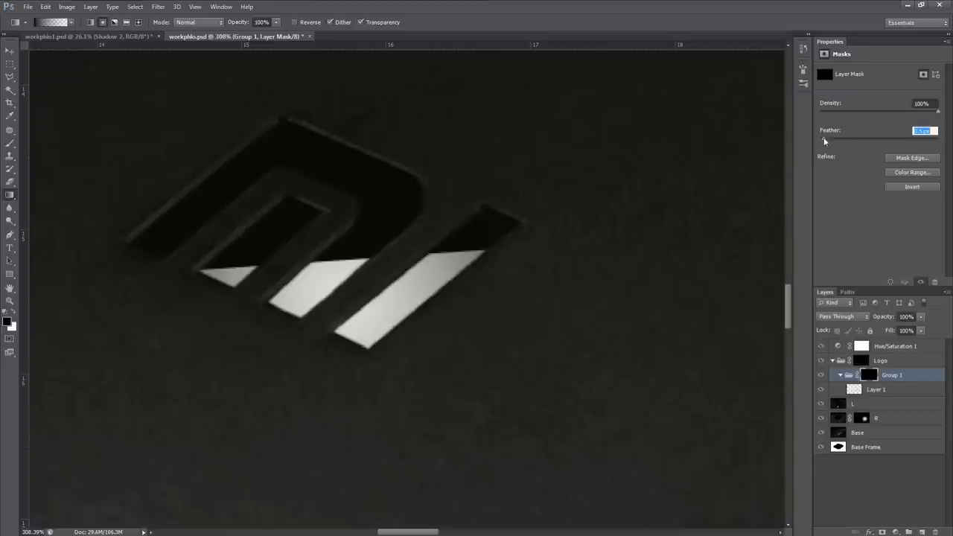
{"action": "mouse_move", "coordinate": [825, 141]}
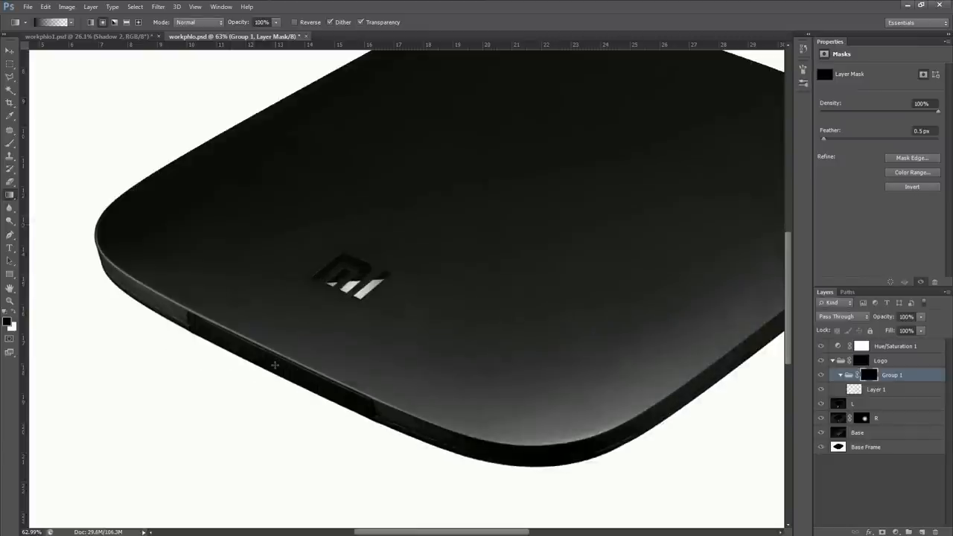
Place a small white oval on a new layer along the box's front edge
{"action": "left_click", "coordinate": [10, 64]}
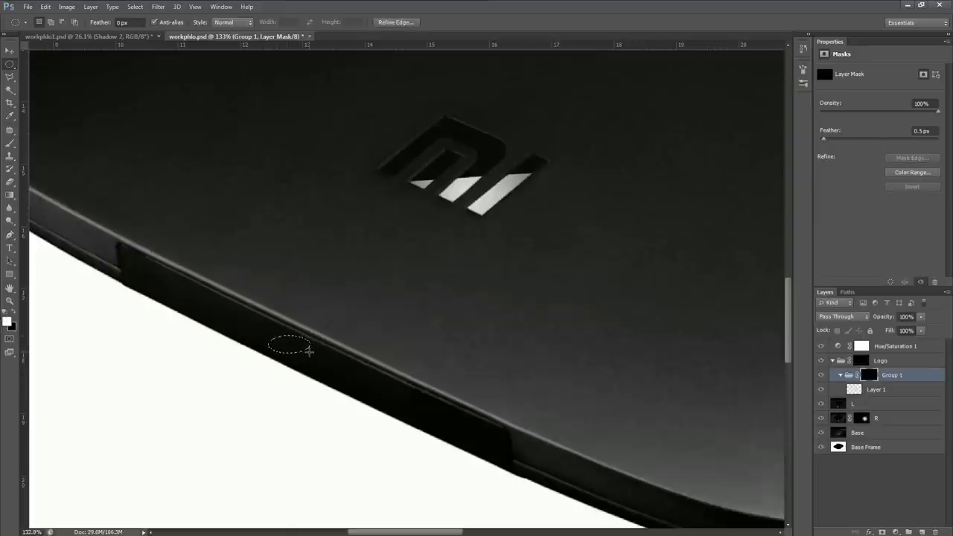
{"action": "left_click", "coordinate": [894, 345]}
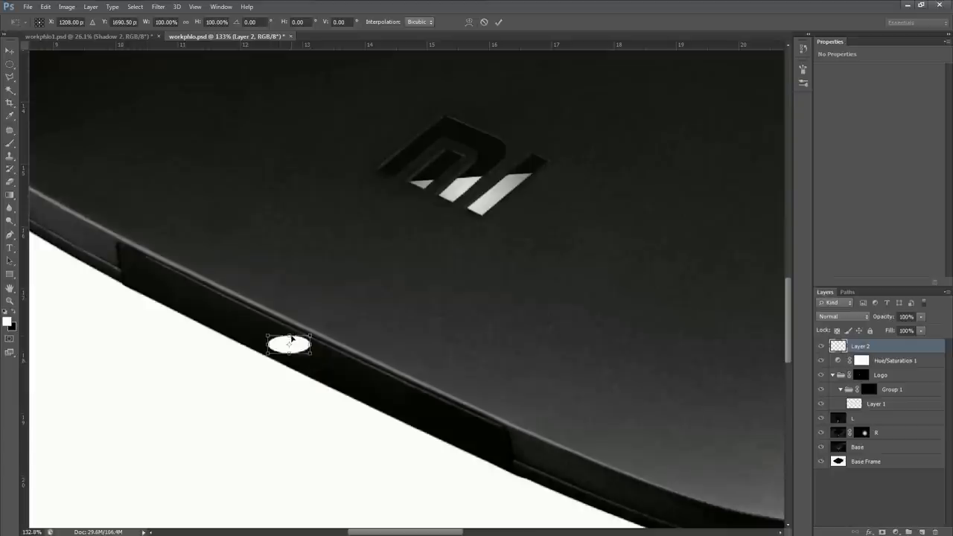
{"action": "left_click_drag", "start_coordinate": [288, 346], "coordinate": [295, 350]}
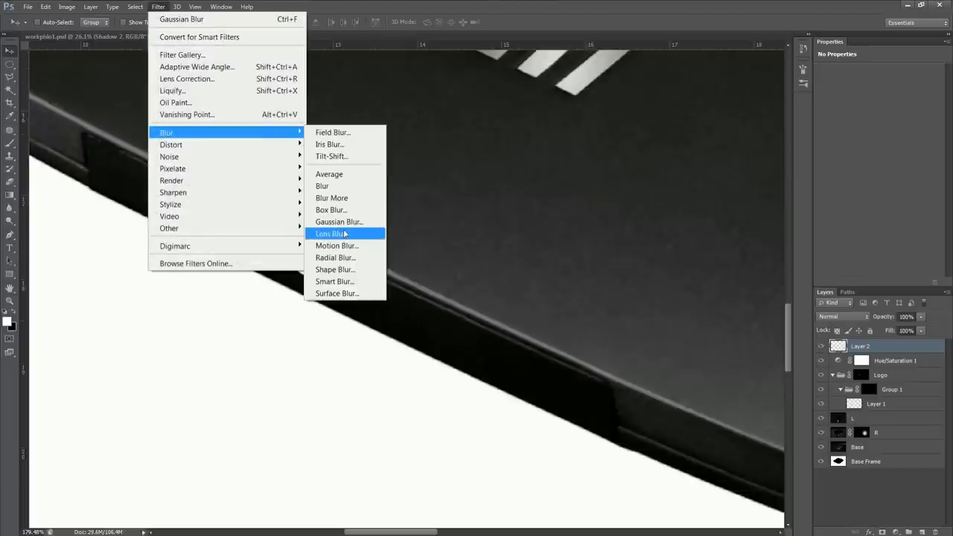
Gaussian Blur the white oval into a soft light spot
{"action": "left_click", "coordinate": [340, 221]}
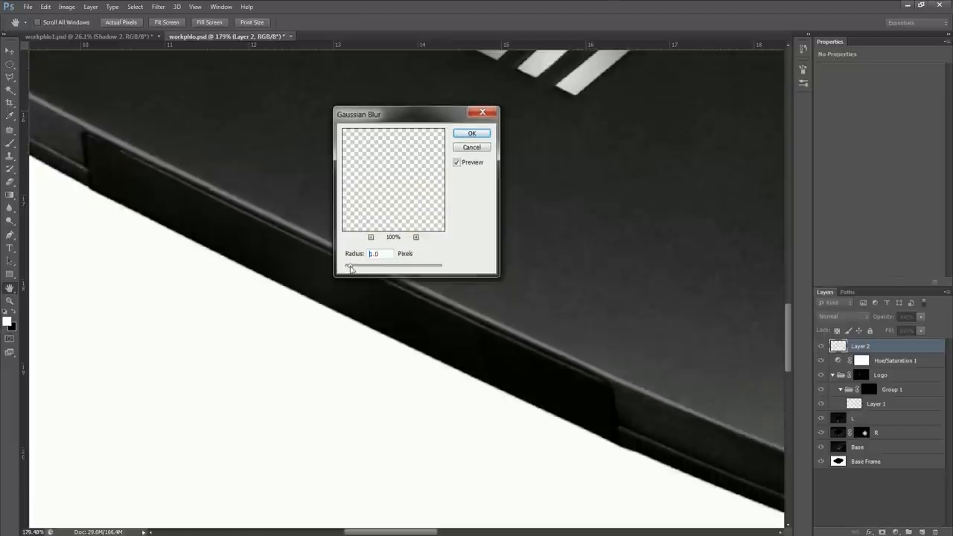
{"action": "left_click_drag", "start_coordinate": [350, 265], "coordinate": [357, 271]}
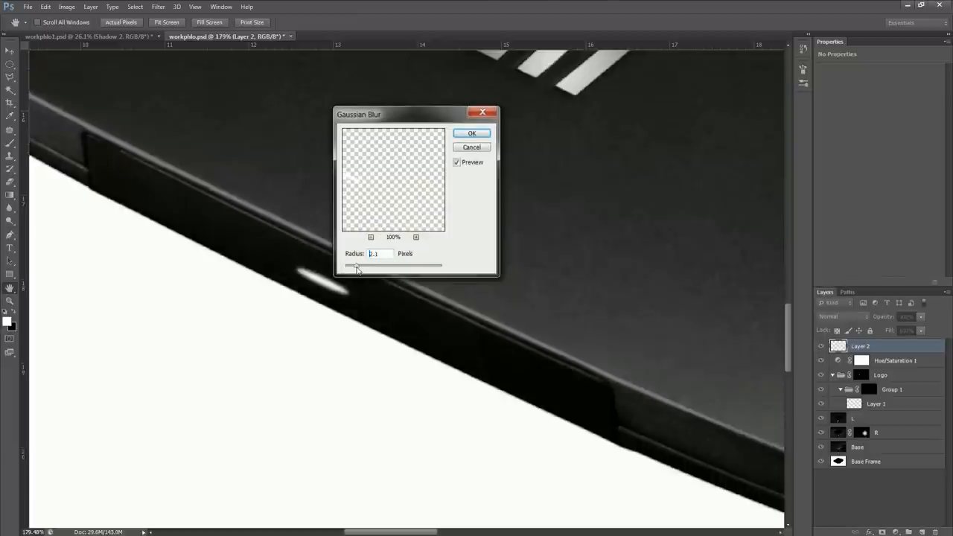
{"action": "left_click_drag", "start_coordinate": [358, 265], "coordinate": [364, 265]}
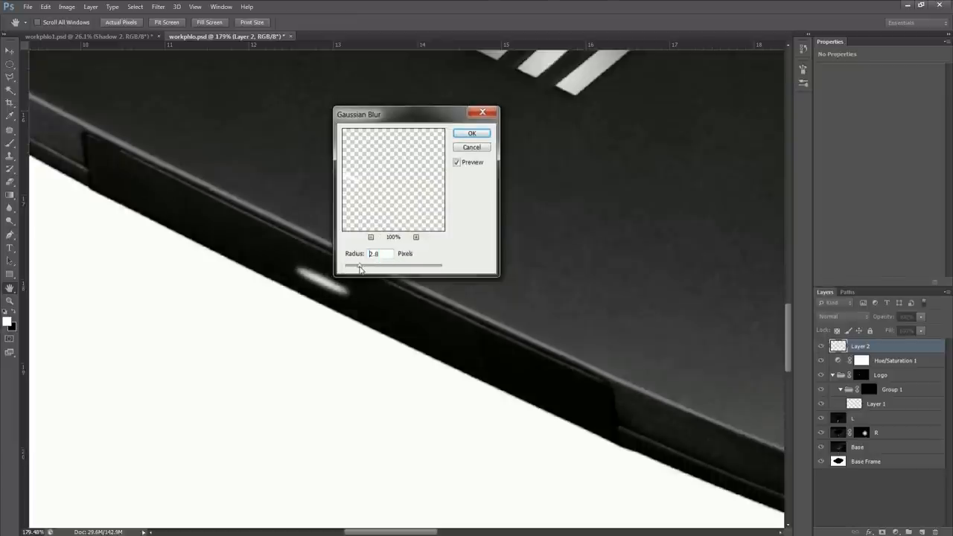
{"action": "left_click", "coordinate": [472, 132]}
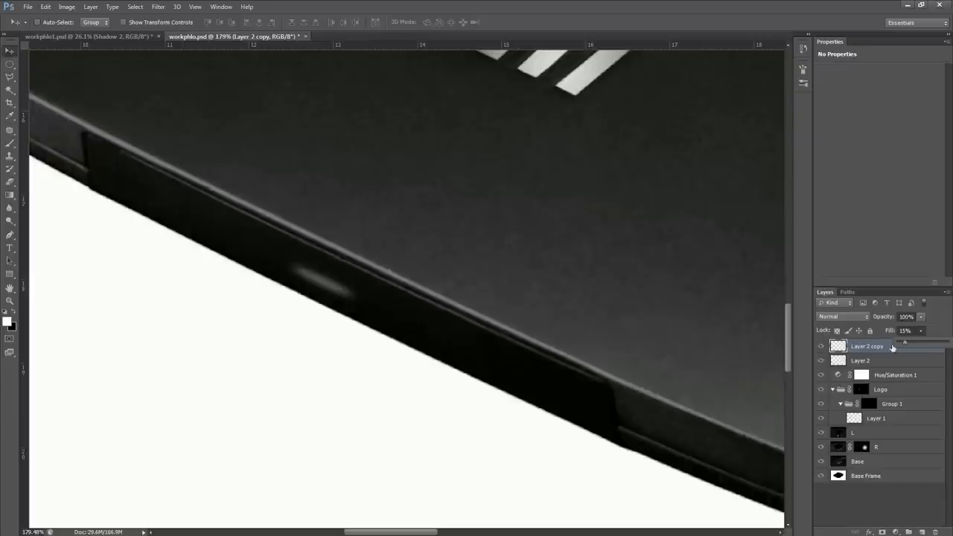
Stretch the faint glow copy wider along the edge and Gaussian Blur it again
{"action": "left_click", "coordinate": [860, 360]}
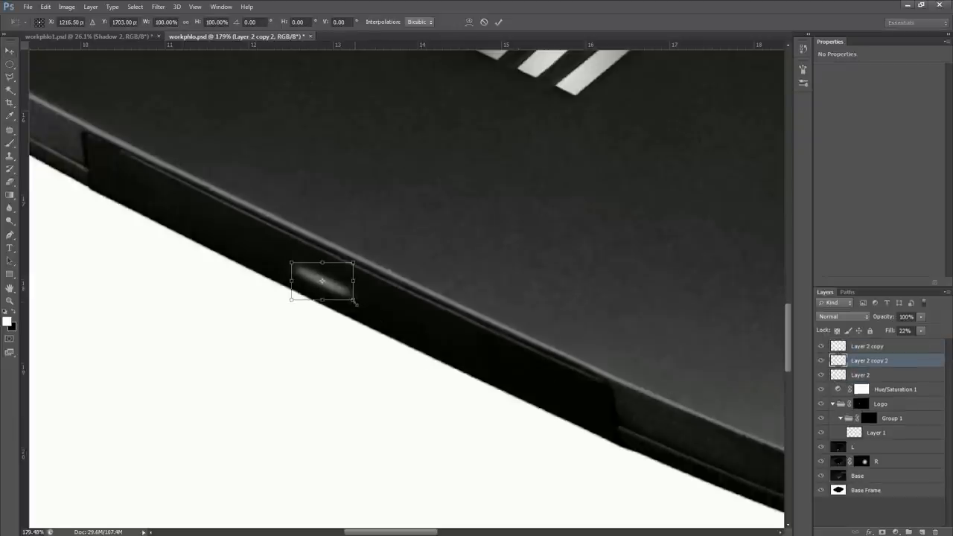
{"action": "left_click_drag", "start_coordinate": [354, 304], "coordinate": [328, 286]}
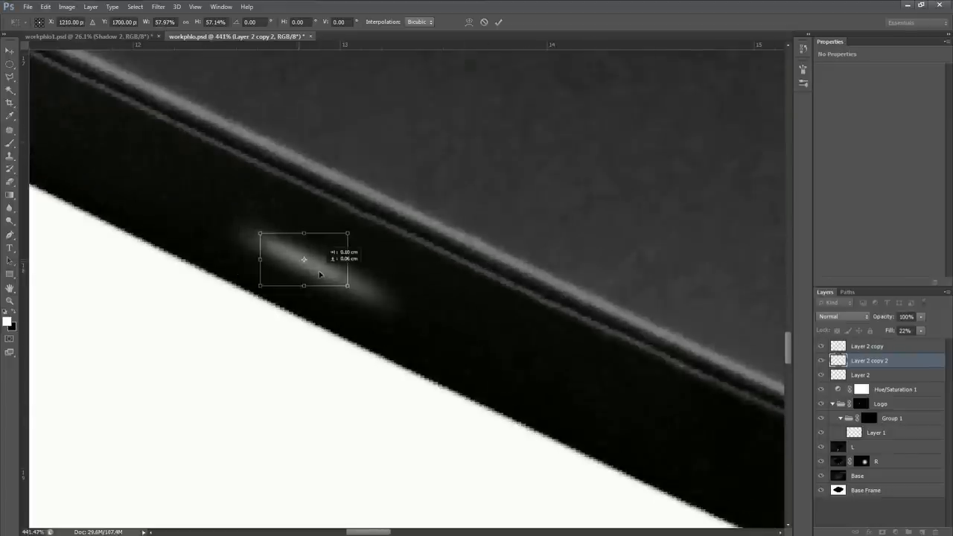
{"action": "left_click_drag", "start_coordinate": [304, 259], "coordinate": [314, 268]}
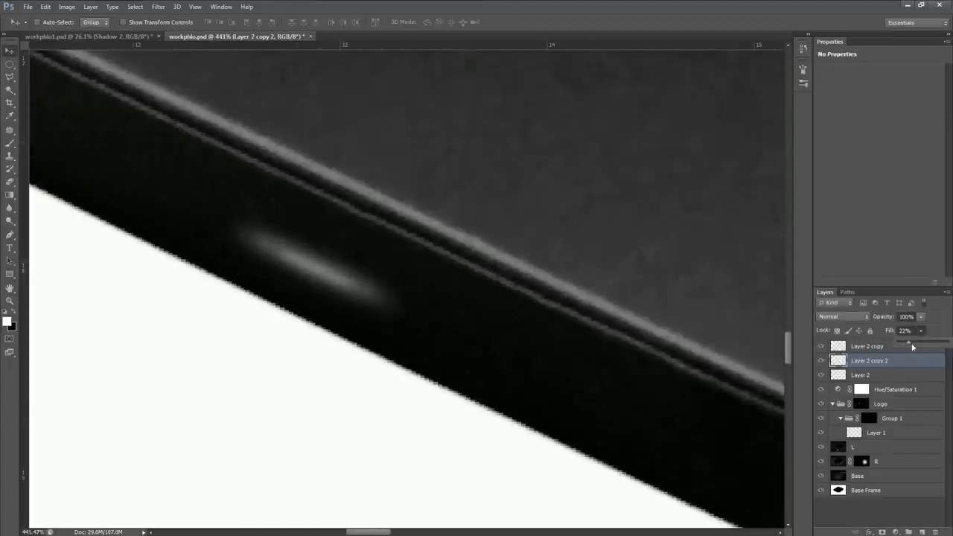
{"action": "left_click_drag", "start_coordinate": [911, 346], "coordinate": [925, 345]}
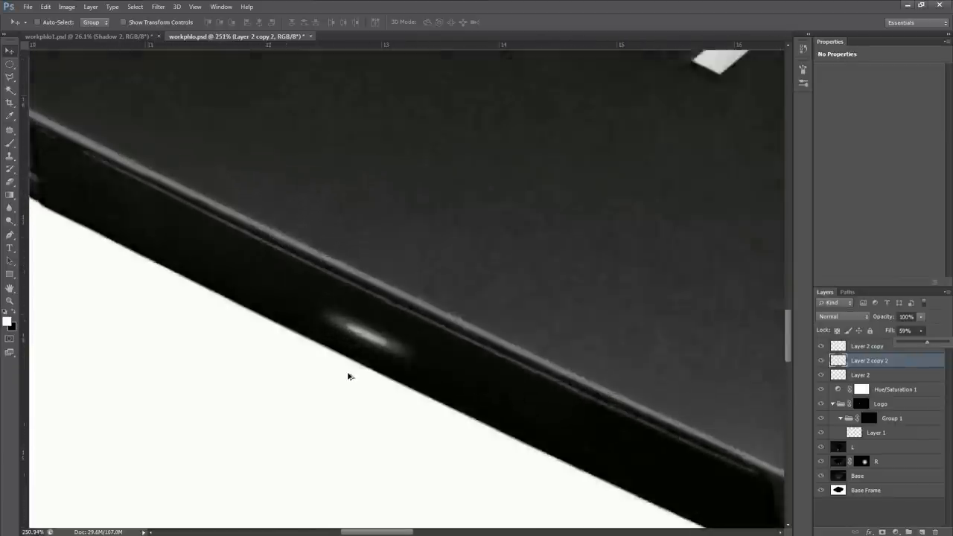
{"action": "left_click", "coordinate": [158, 6]}
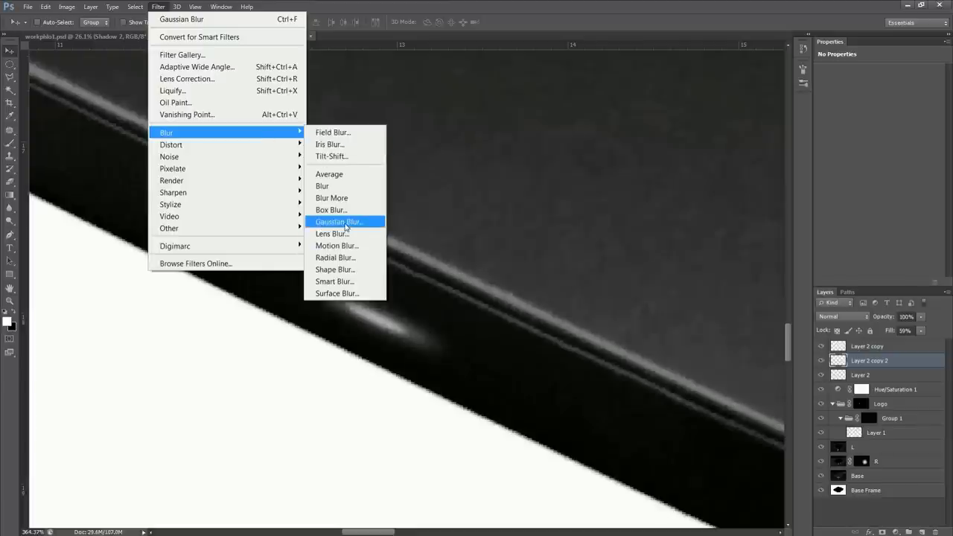
{"action": "left_click", "coordinate": [338, 221]}
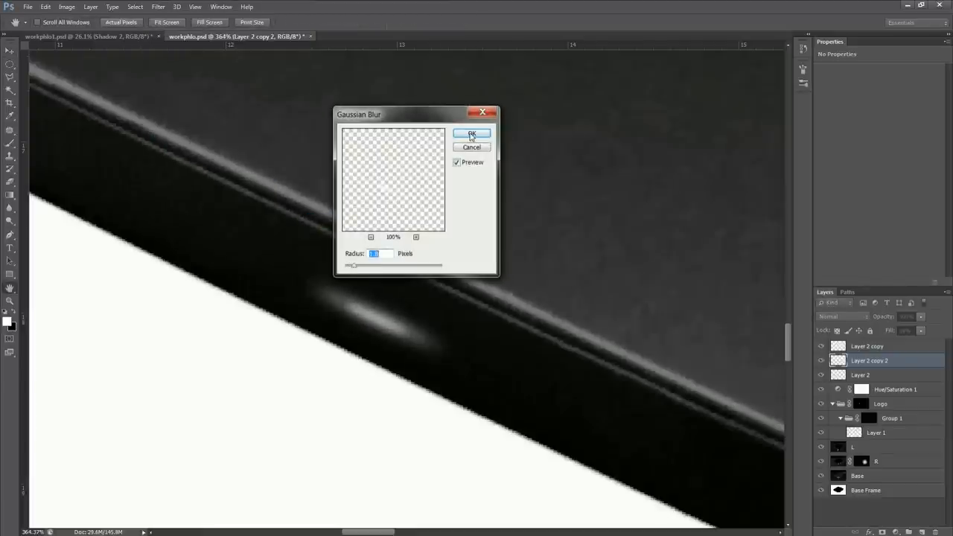
{"action": "left_click", "coordinate": [472, 134]}
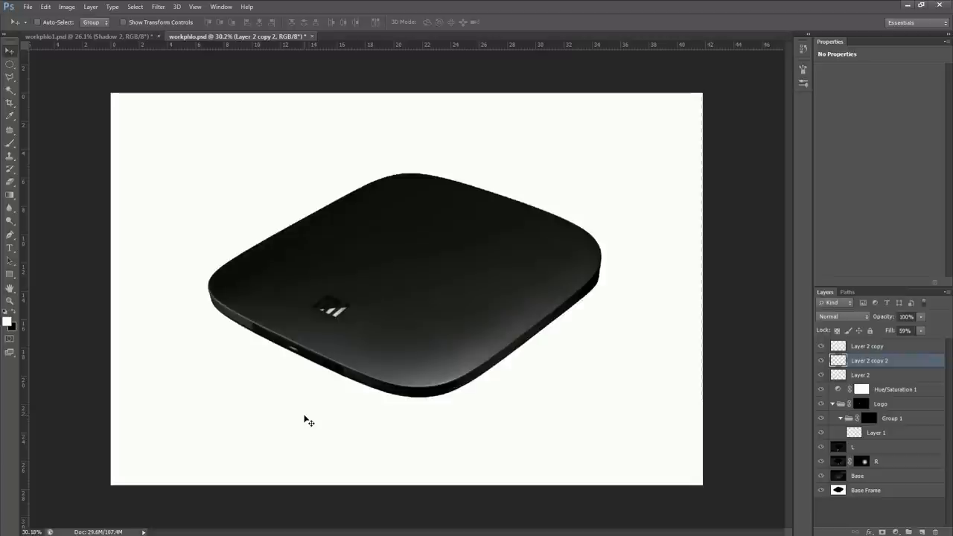
{"action": "mouse_move", "coordinate": [339, 404]}
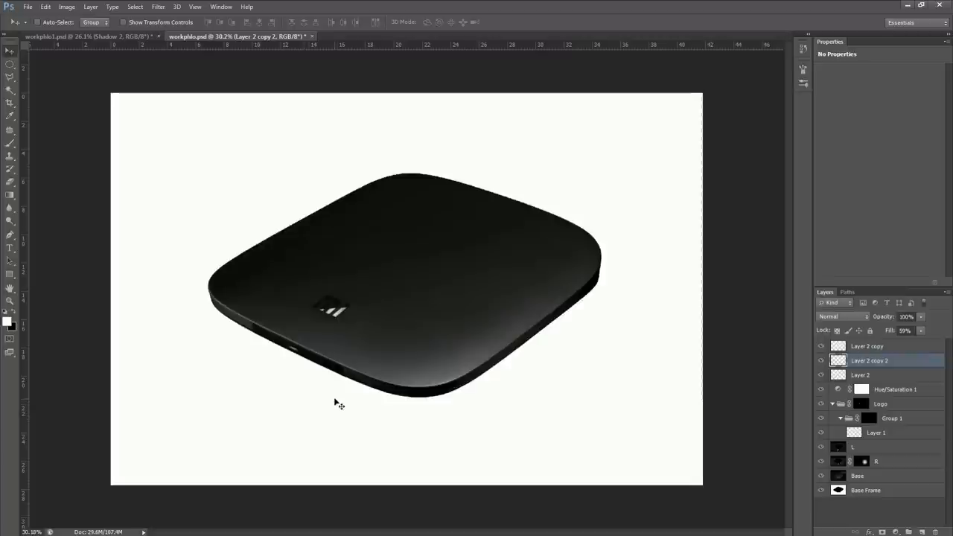
Group all the box's layers into one masked group and add background layers beneath it
{"action": "left_click", "coordinate": [866, 345]}
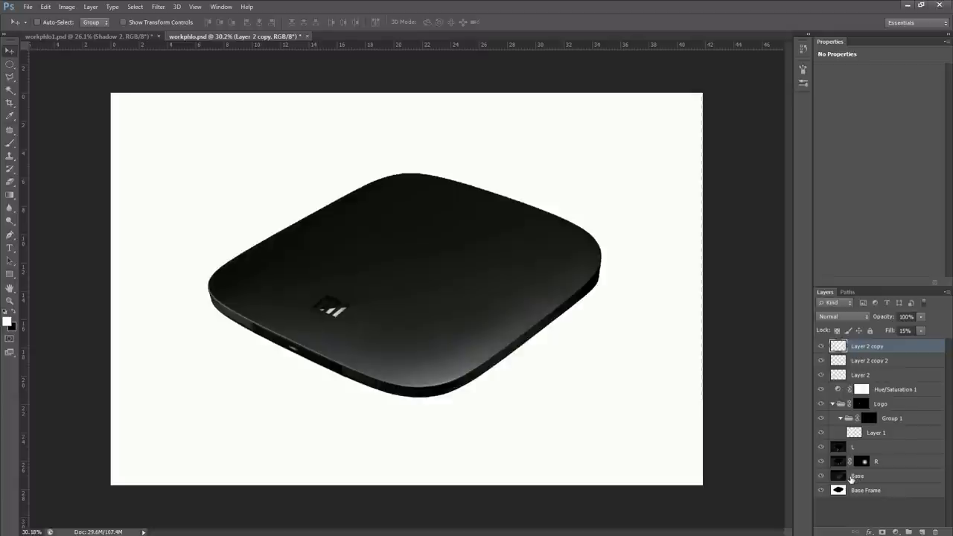
{"action": "left_click", "coordinate": [866, 490]}
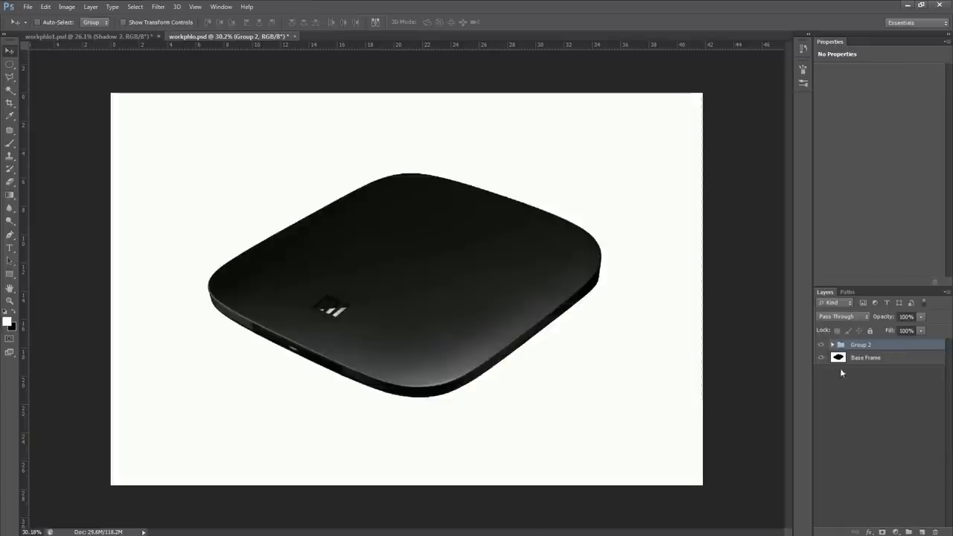
{"action": "left_click", "coordinate": [865, 357]}
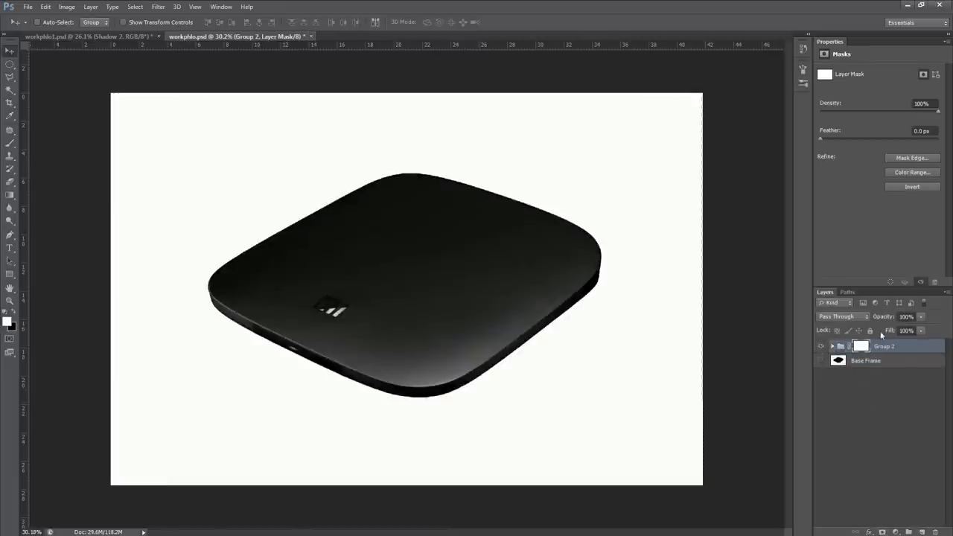
{"action": "left_click", "coordinate": [822, 345]}
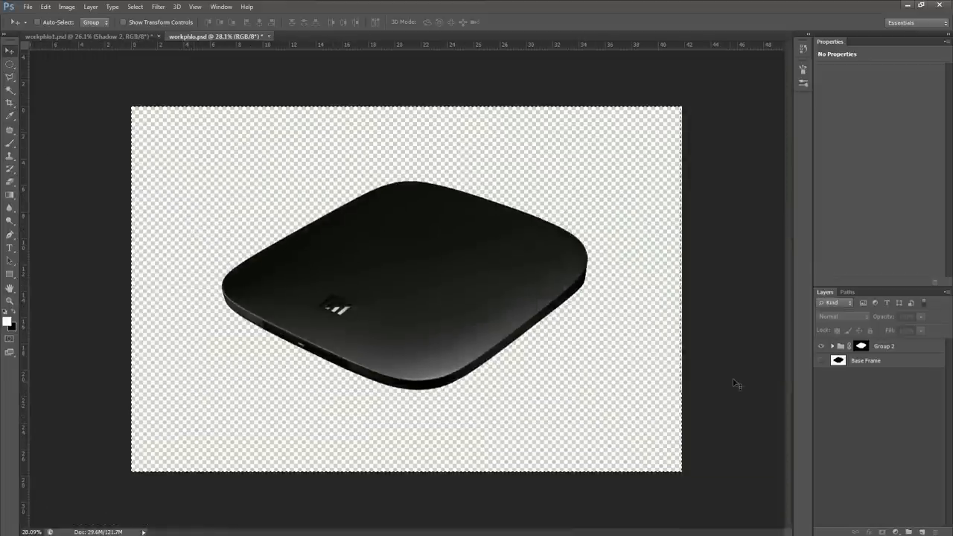
{"action": "left_click", "coordinate": [866, 360]}
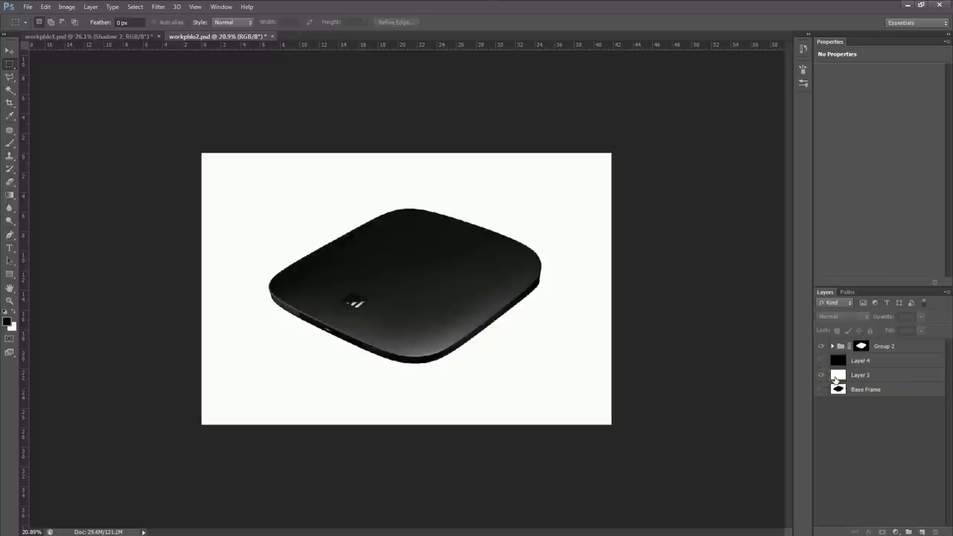
Select Layer 5 as the silhouette shadow layer set to 25% fill beneath the box
{"action": "left_click", "coordinate": [860, 375]}
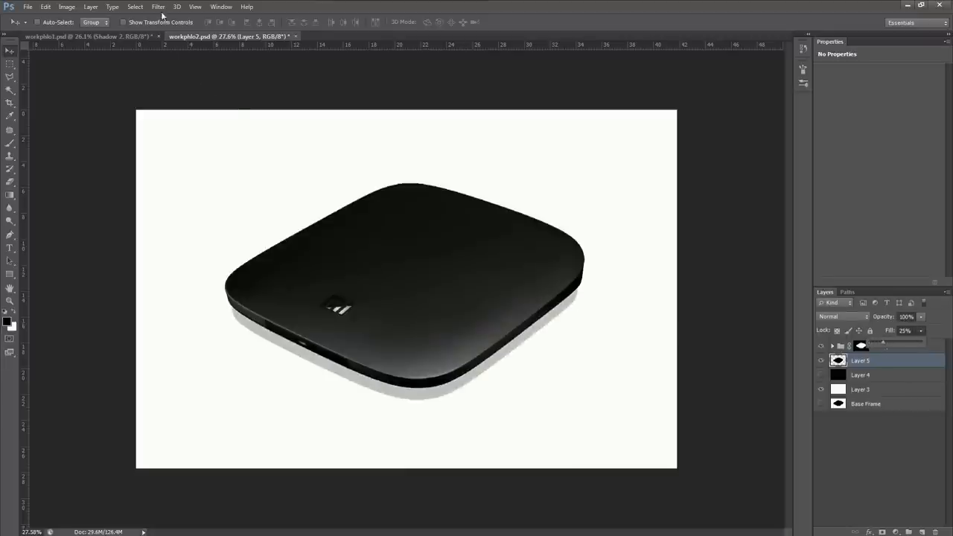
Gaussian-blur the Layer 5 shadow and duplicate it into a second shadow layer
{"action": "left_click", "coordinate": [158, 6]}
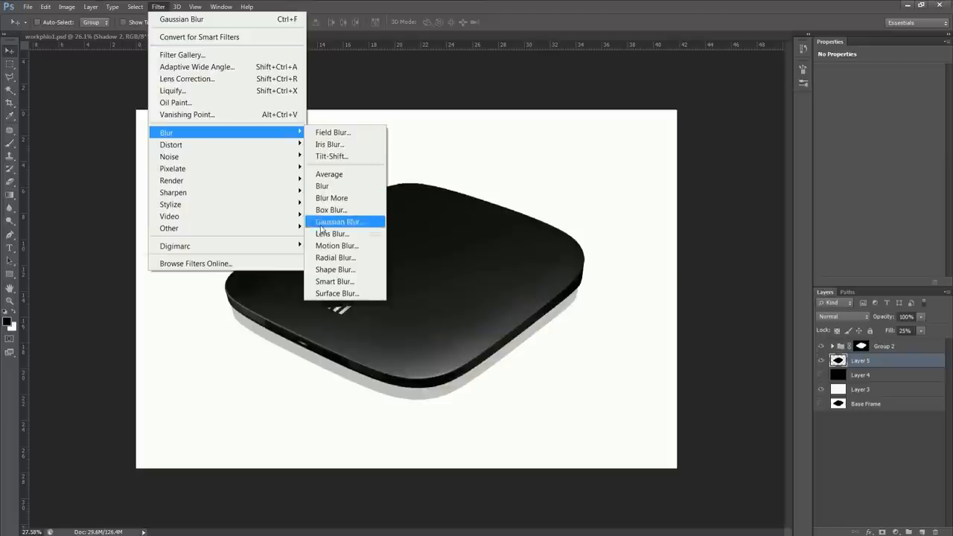
{"action": "left_click", "coordinate": [339, 222]}
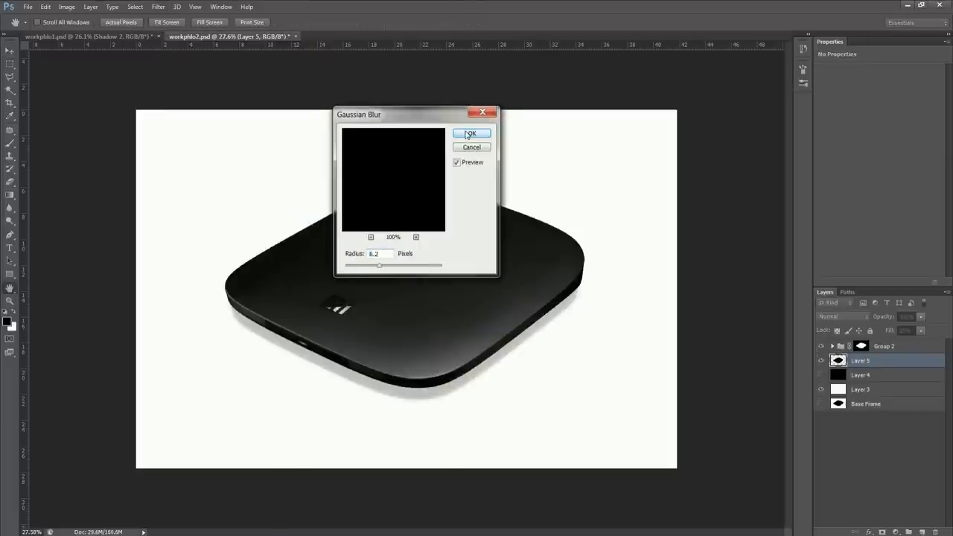
{"action": "left_click", "coordinate": [471, 134]}
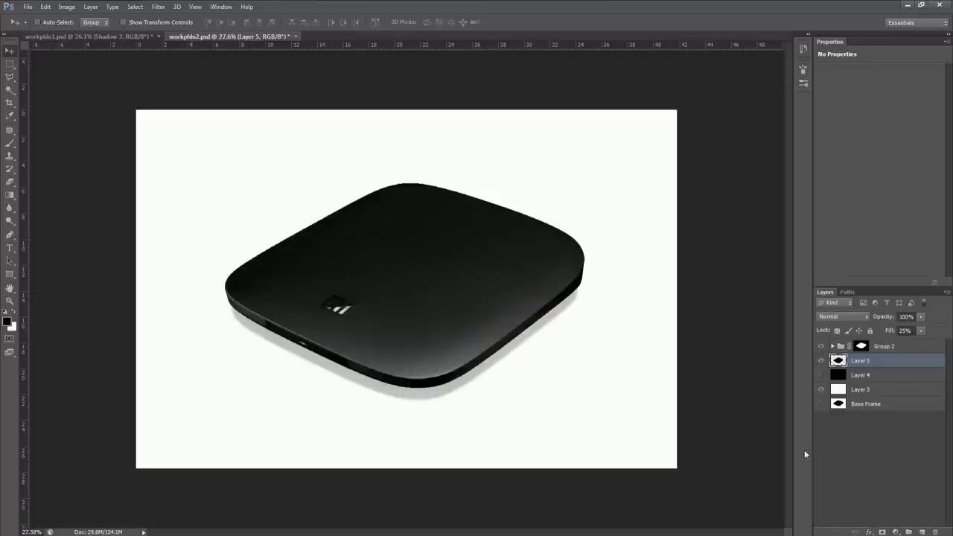
{"action": "key", "text": "ctrl+j"}
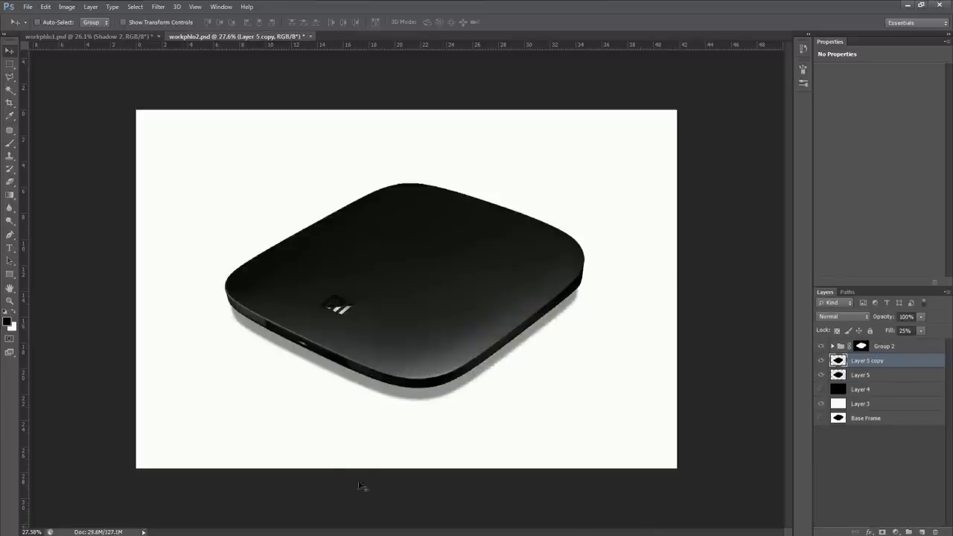
Blur the copy with a larger radius and lower the original shadow layer's fill
{"action": "left_click", "coordinate": [158, 6]}
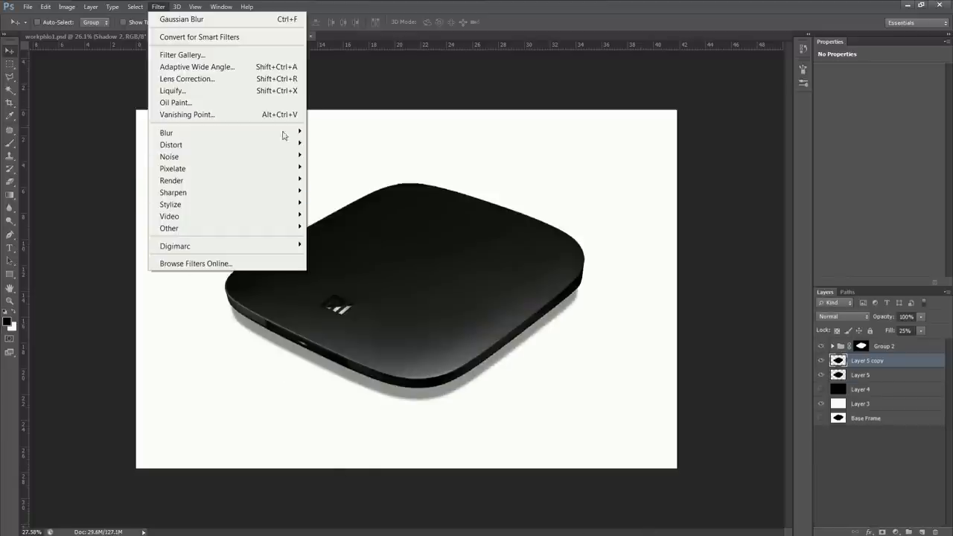
{"action": "left_click", "coordinate": [182, 18]}
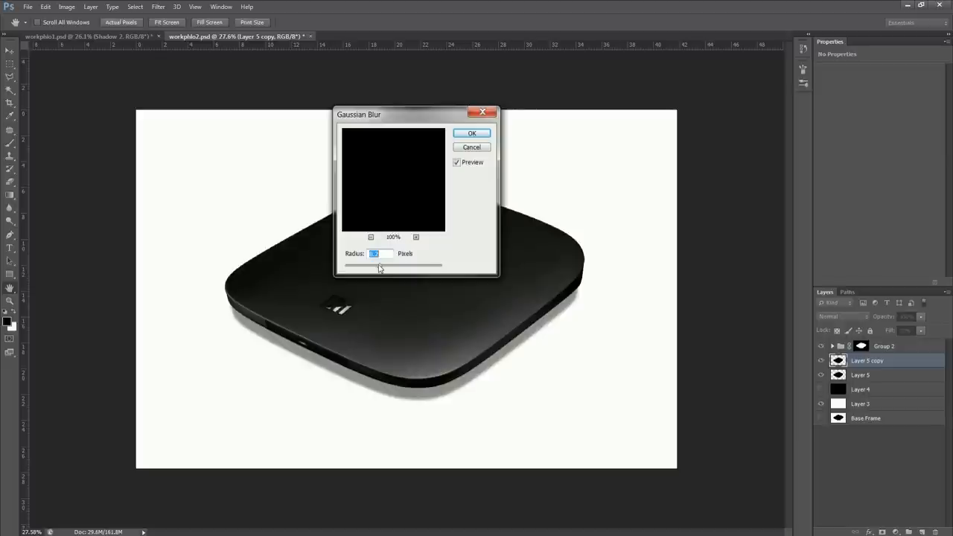
{"action": "left_click_drag", "start_coordinate": [378, 265], "coordinate": [399, 264]}
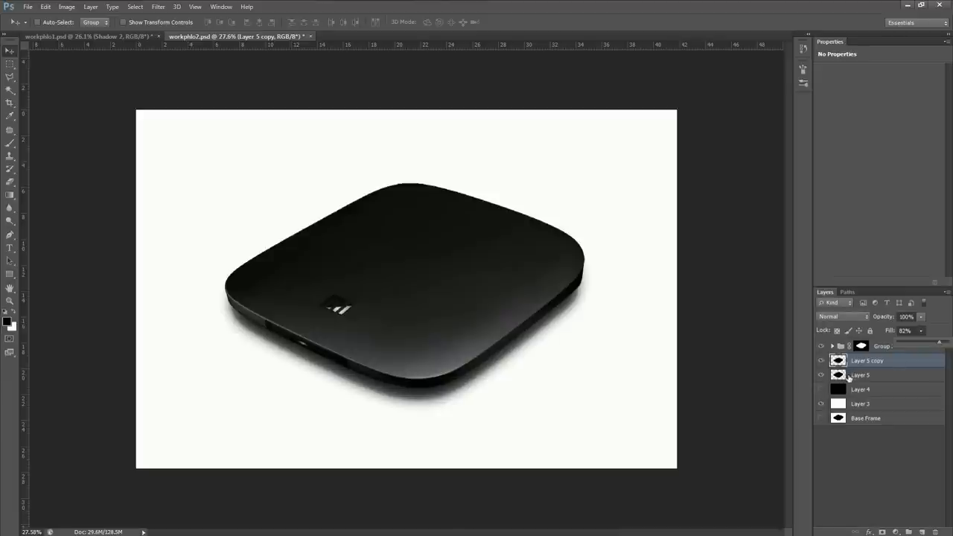
{"action": "left_click", "coordinate": [860, 375]}
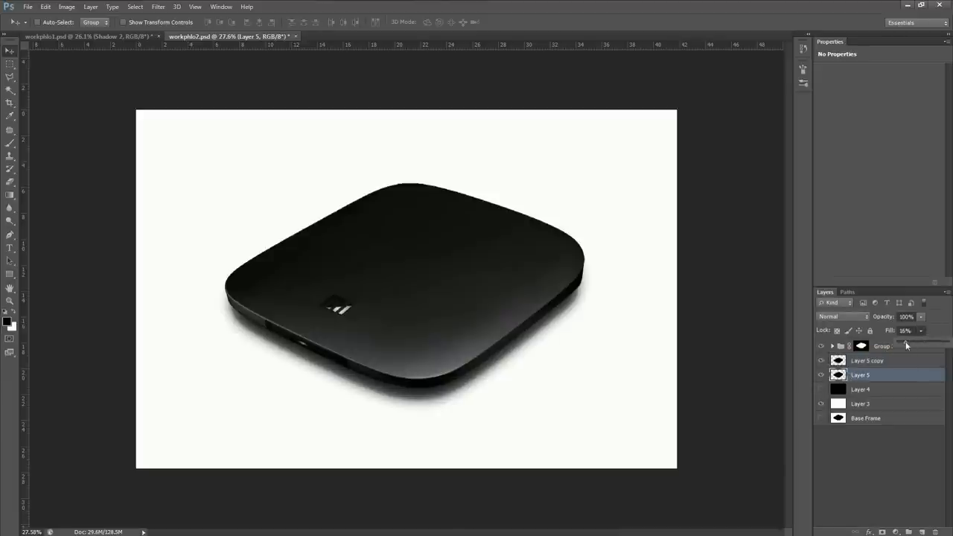
{"action": "left_click_drag", "start_coordinate": [905, 330], "coordinate": [896, 330]}
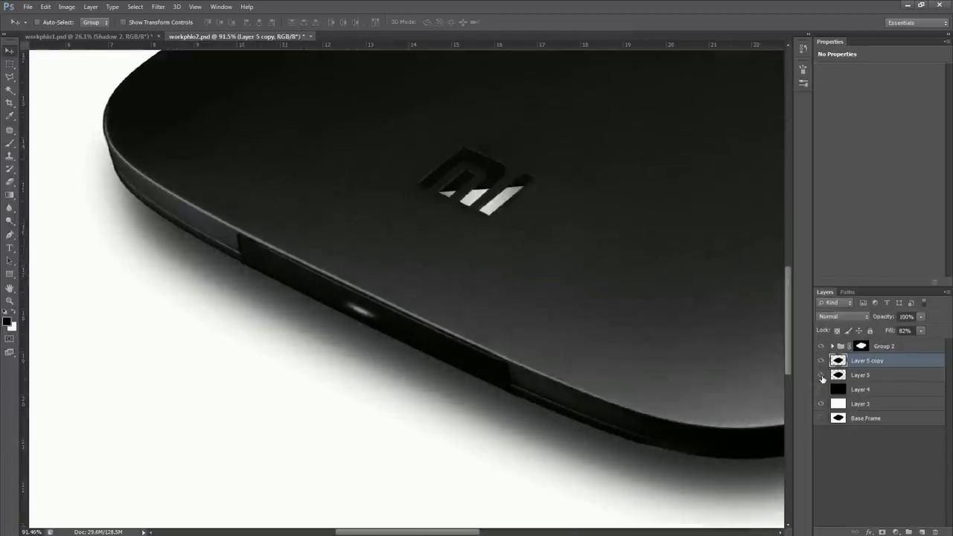
Drop Layer 5's fill to about 9% and hide a shadow layer to compare the result
{"action": "left_click", "coordinate": [822, 375]}
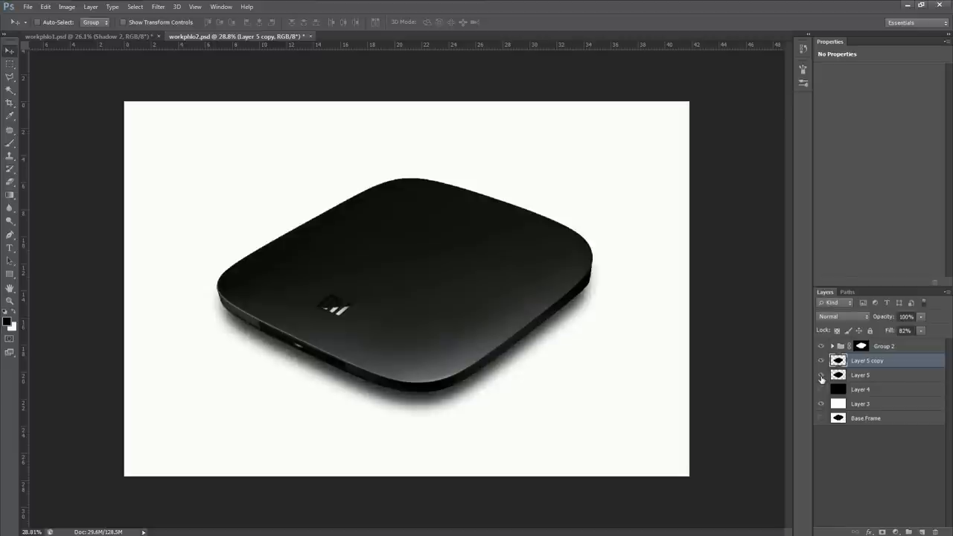
{"action": "left_click", "coordinate": [861, 375]}
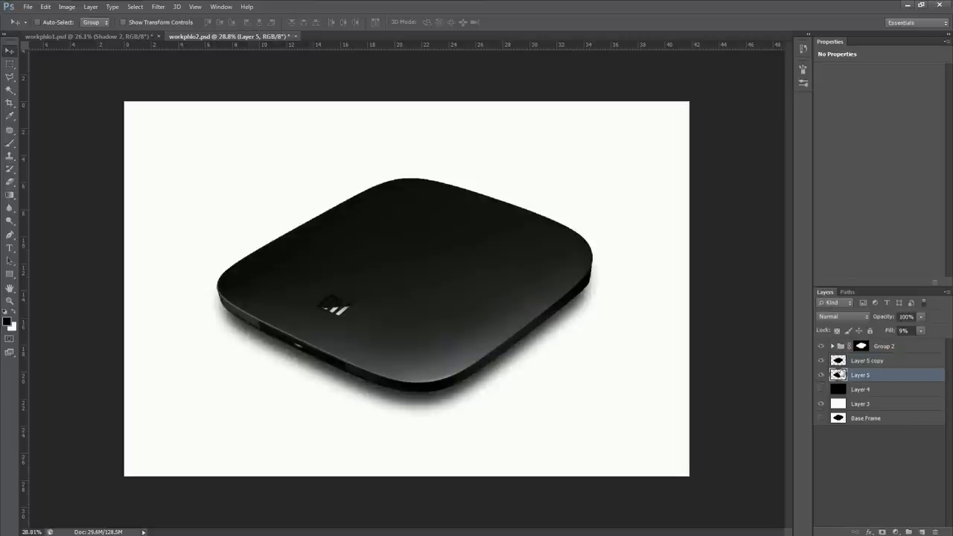
{"action": "left_click", "coordinate": [866, 360]}
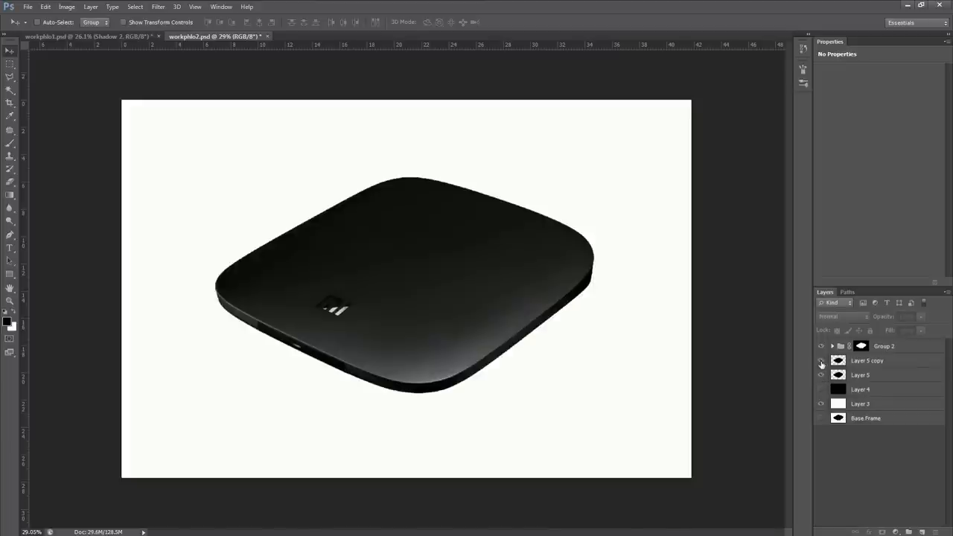
Show dark Layer 4 and set its fill to about 26% for a light gray background
{"action": "left_click", "coordinate": [822, 375]}
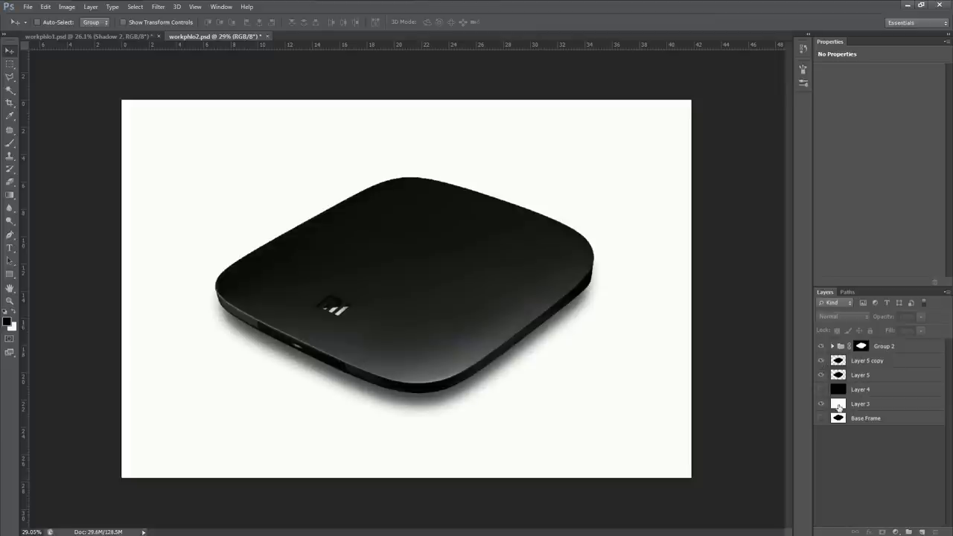
{"action": "left_click", "coordinate": [860, 403]}
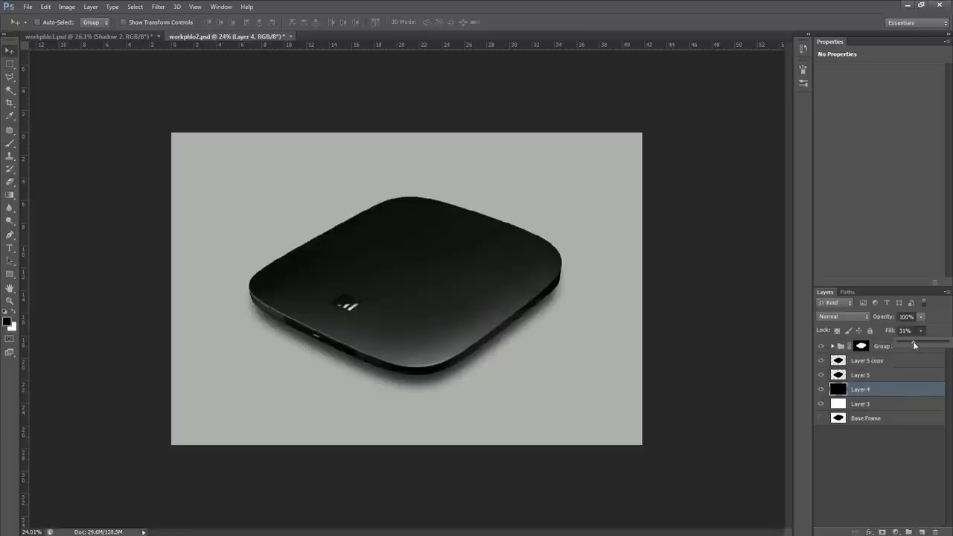
{"action": "left_click_drag", "start_coordinate": [914, 346], "coordinate": [923, 345]}
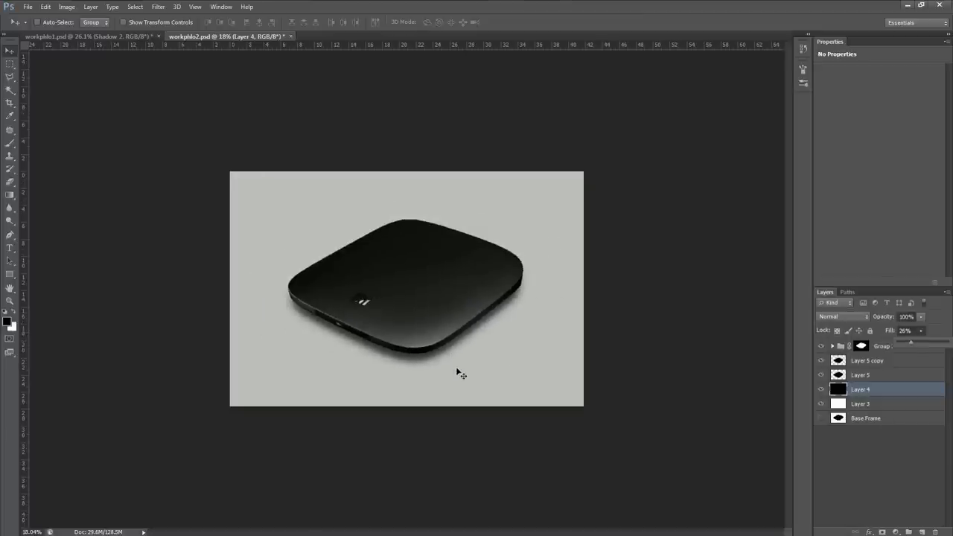
{"action": "mouse_move", "coordinate": [423, 357]}
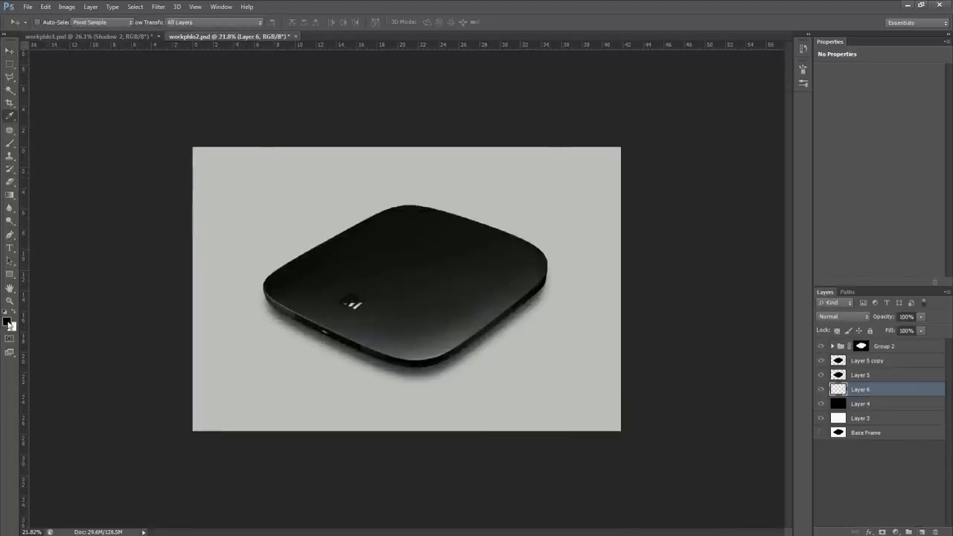
Pick two blue foreground/background colours and draw a blue gradient across Layer 6
{"action": "left_click", "coordinate": [6, 320]}
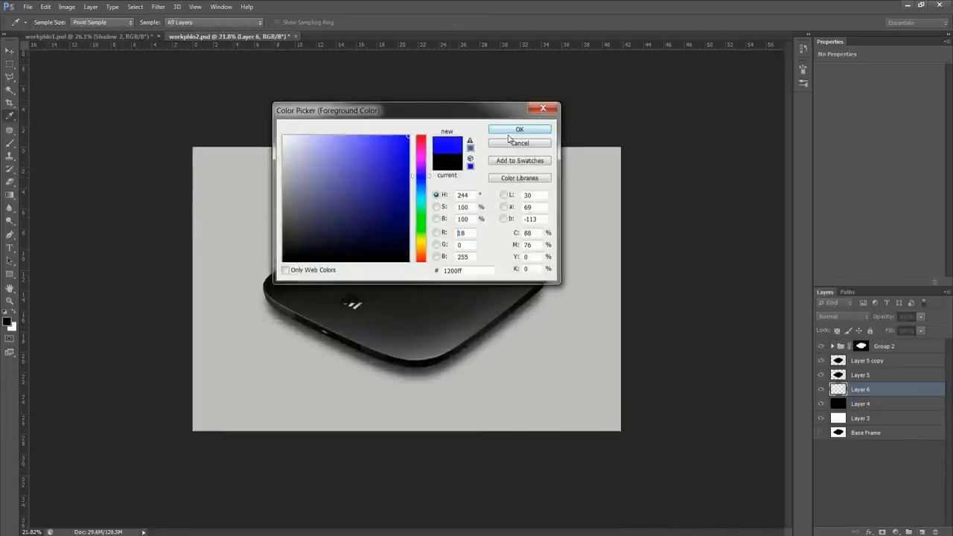
{"action": "left_click", "coordinate": [520, 128]}
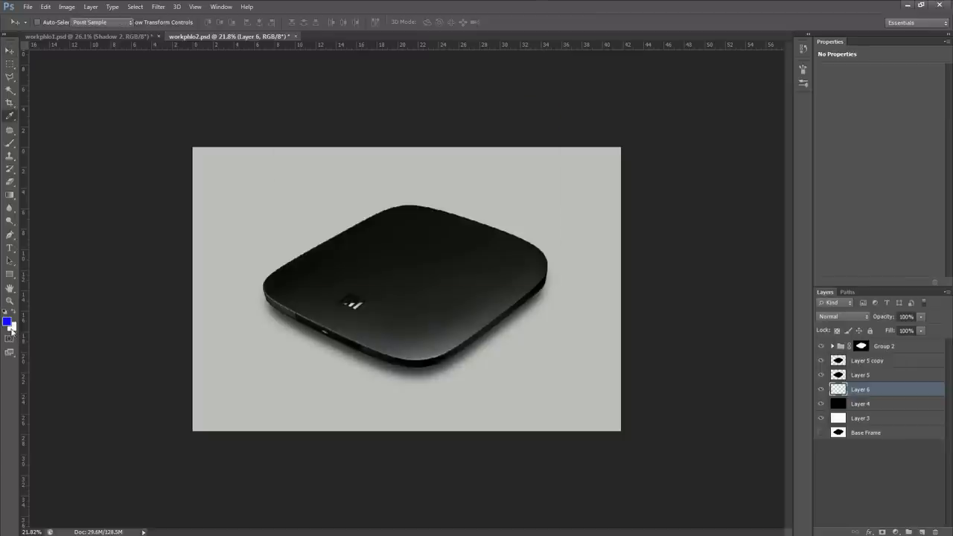
{"action": "left_click", "coordinate": [13, 329]}
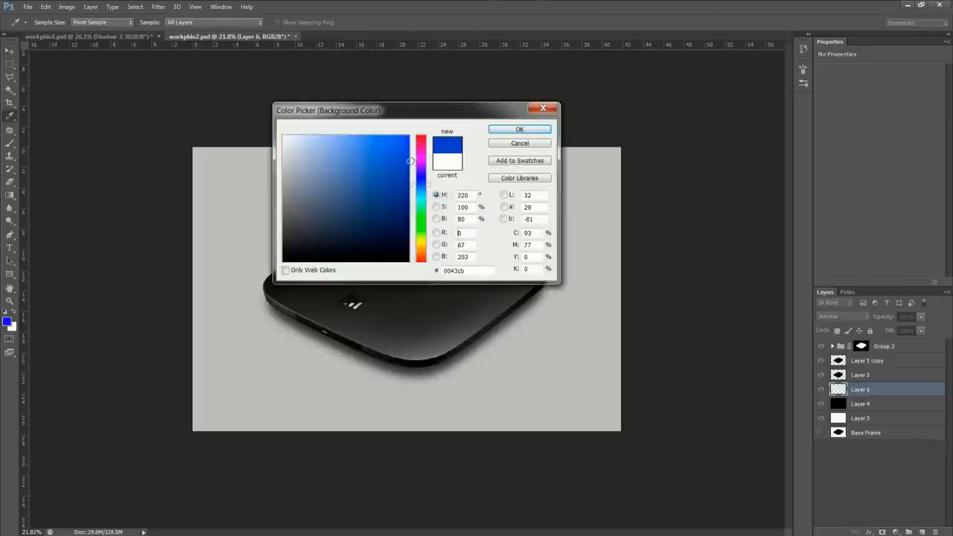
{"action": "left_click", "coordinate": [518, 143]}
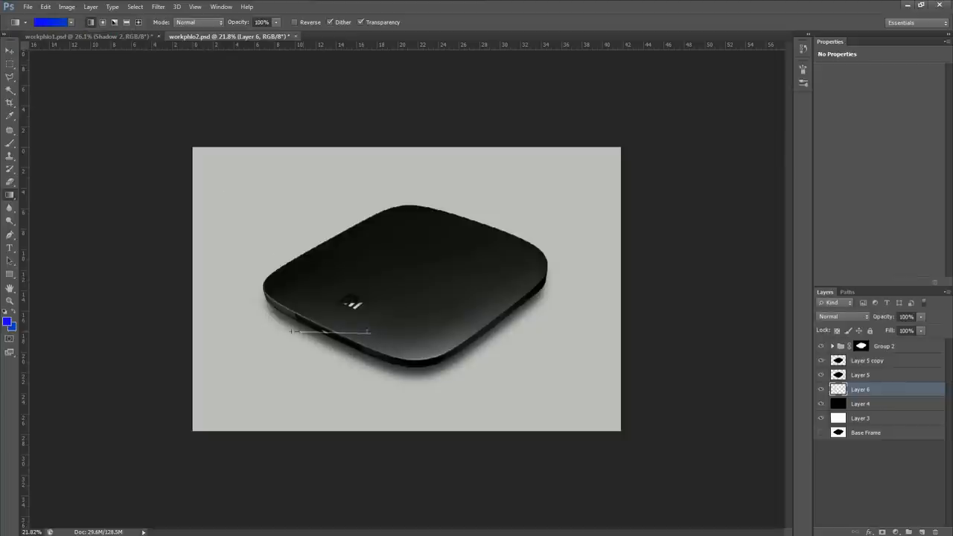
{"action": "left_click_drag", "start_coordinate": [292, 332], "coordinate": [637, 324]}
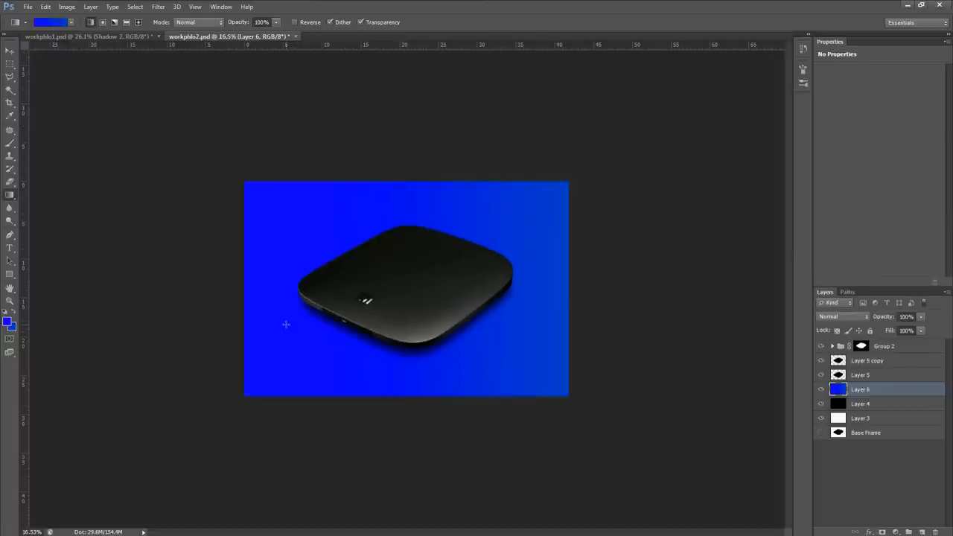
{"action": "mouse_move", "coordinate": [170, 321]}
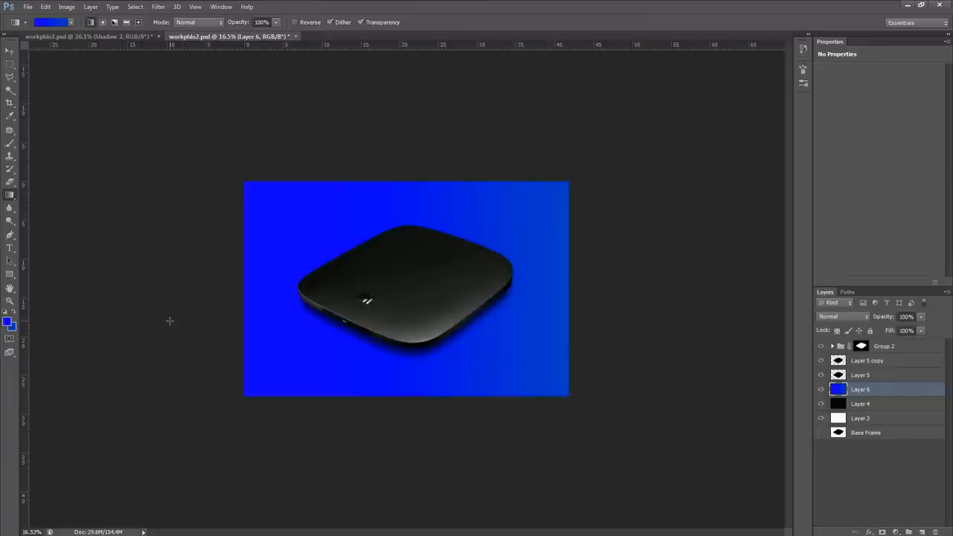
Hide the gradient Layer 6 and gray Layer 4 so the box sits on white
{"action": "left_click", "coordinate": [822, 389]}
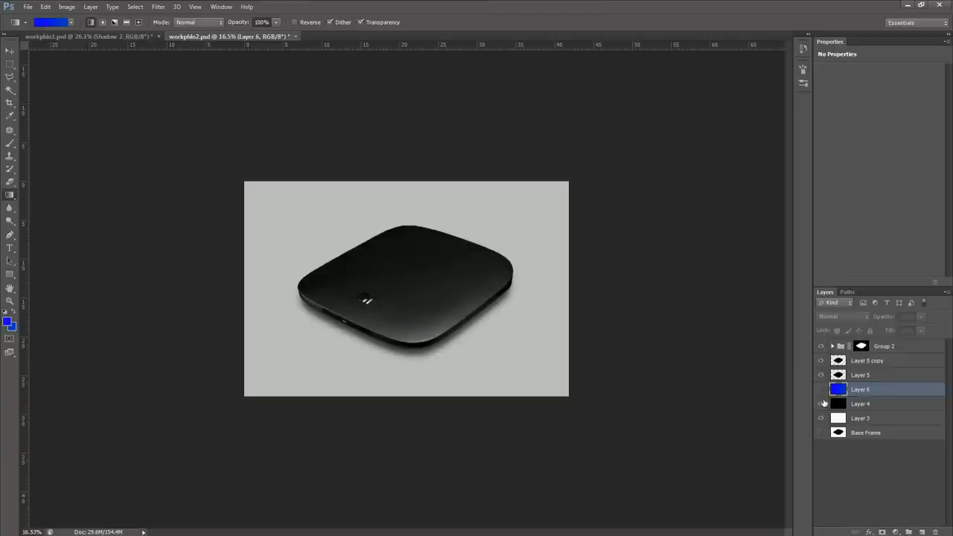
{"action": "left_click", "coordinate": [822, 403]}
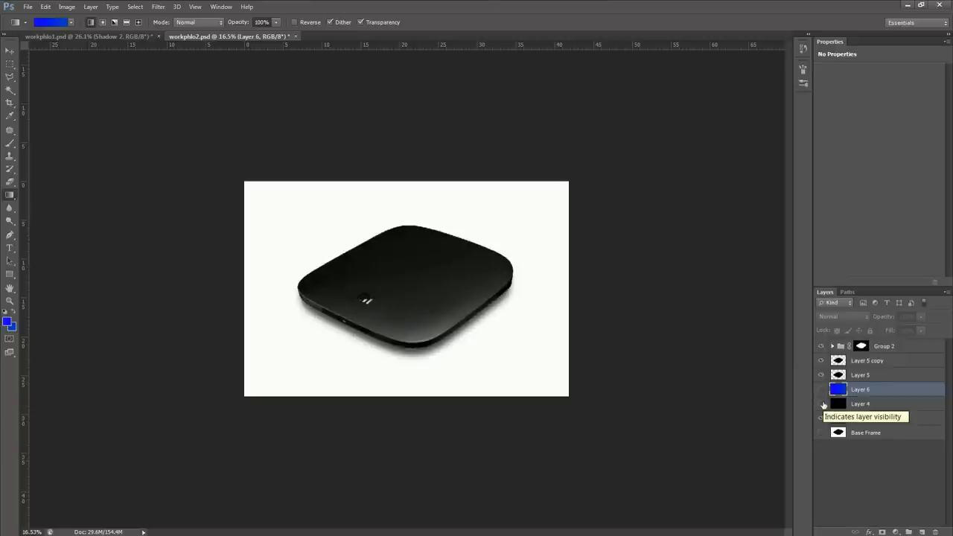